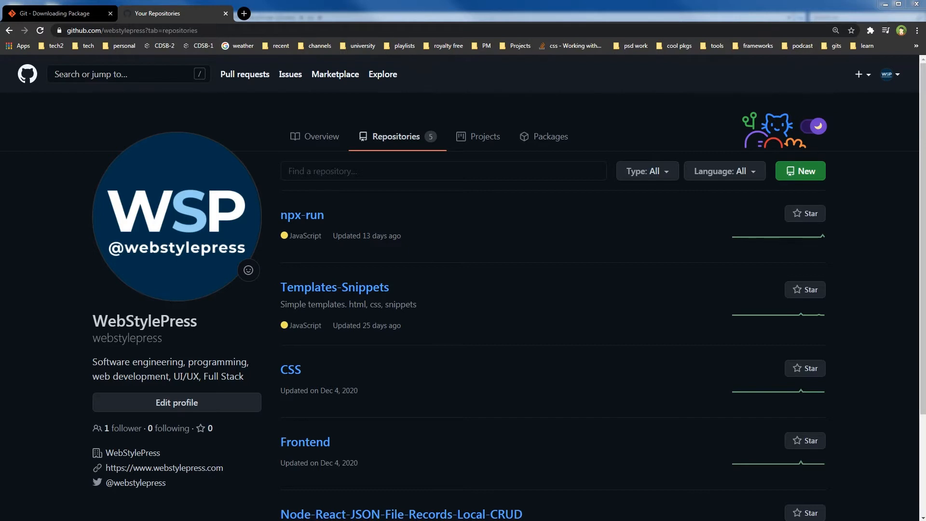
Check the browser tabs and the signed-in GitHub account, ending on the repositories list.
click(72, 16)
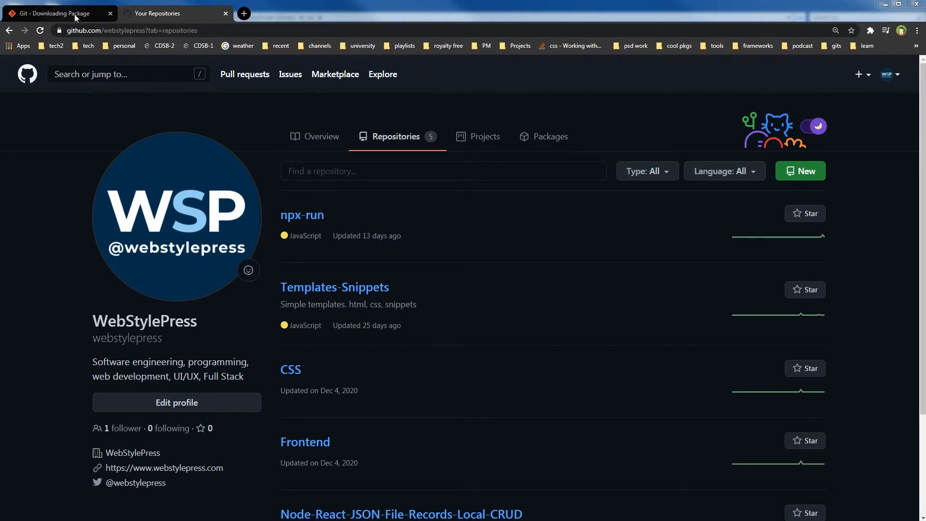
click(58, 14)
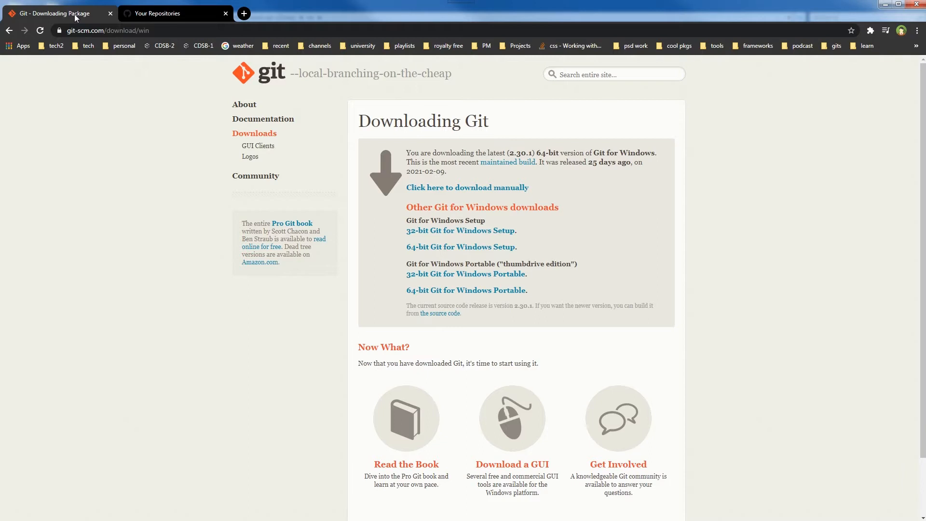
click(159, 14)
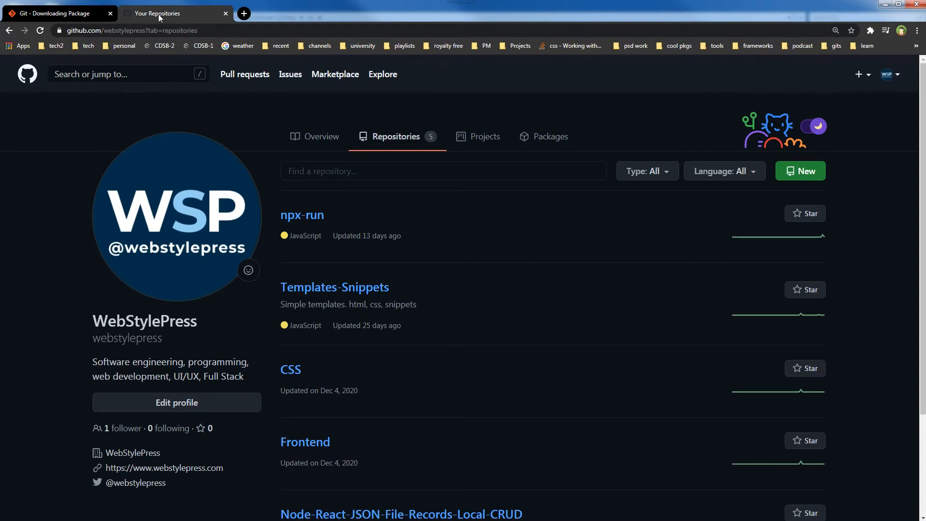
mouse_move(358, 318)
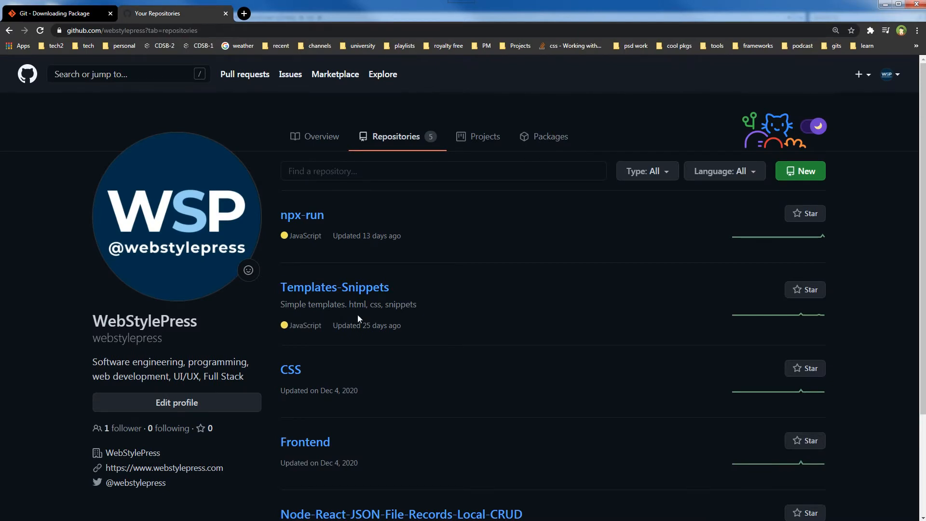
mouse_move(849, 92)
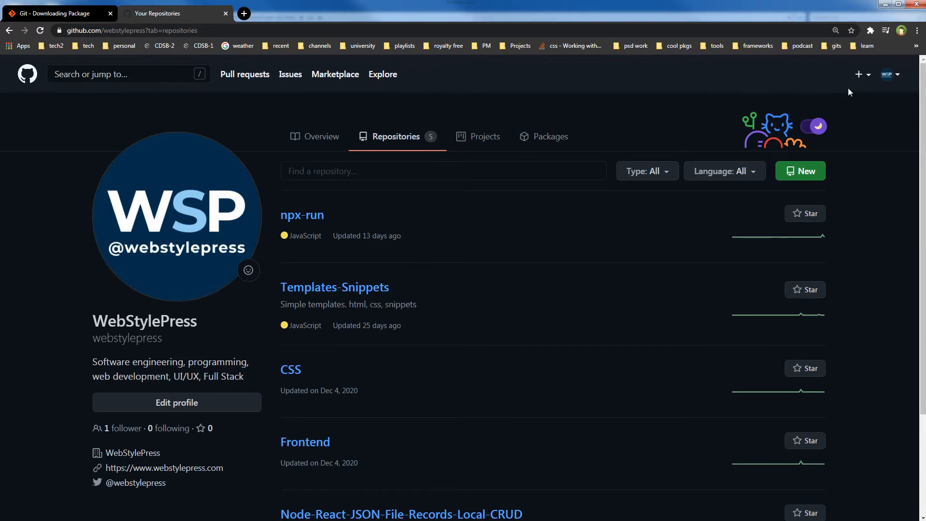
click(888, 73)
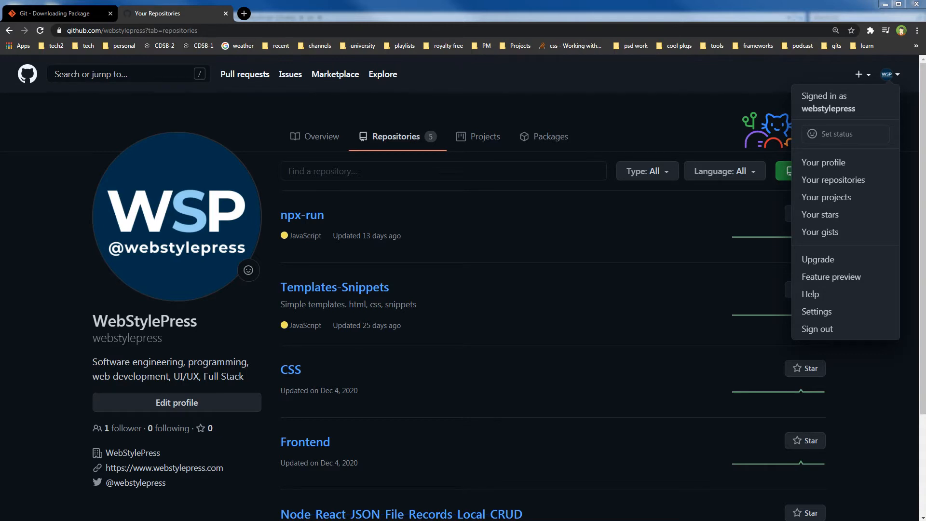
click(36, 349)
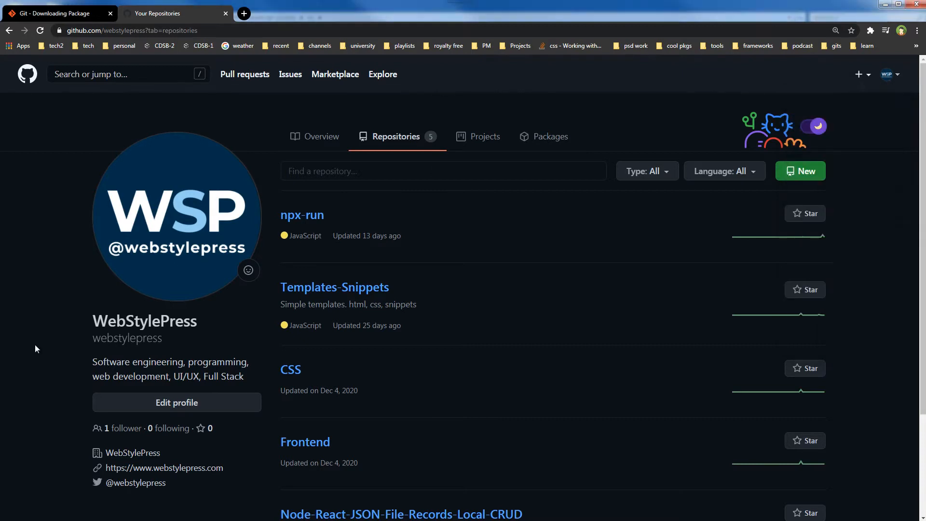
mouse_move(422, 201)
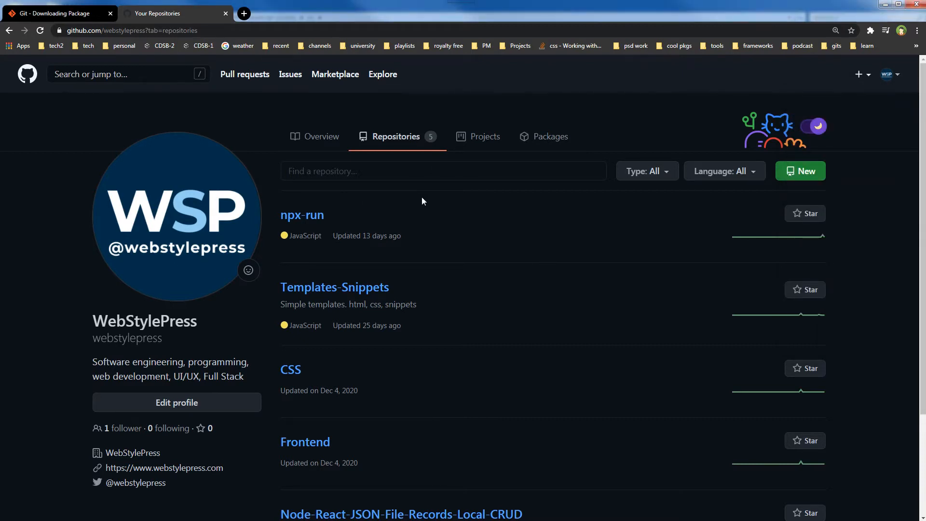
mouse_move(799, 175)
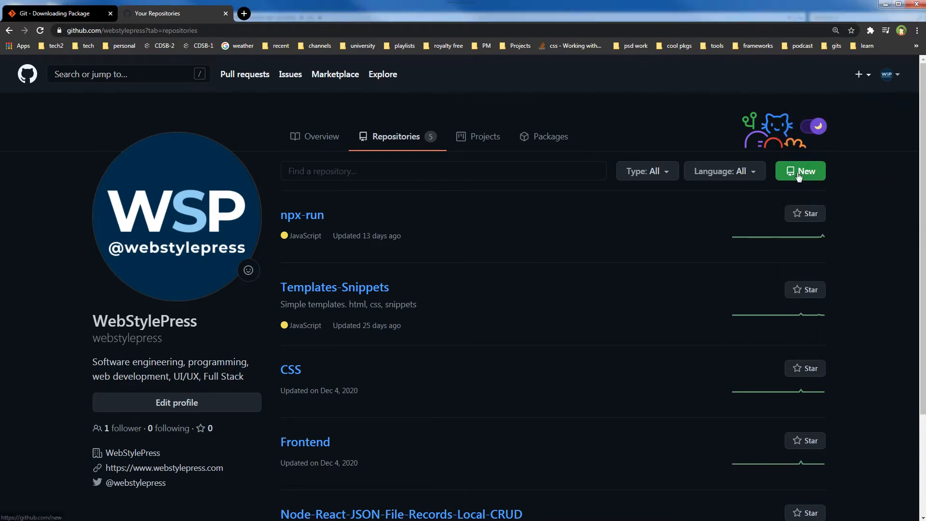
Create the Web-Development-Essentials repository with a README file and an MIT license.
click(801, 172)
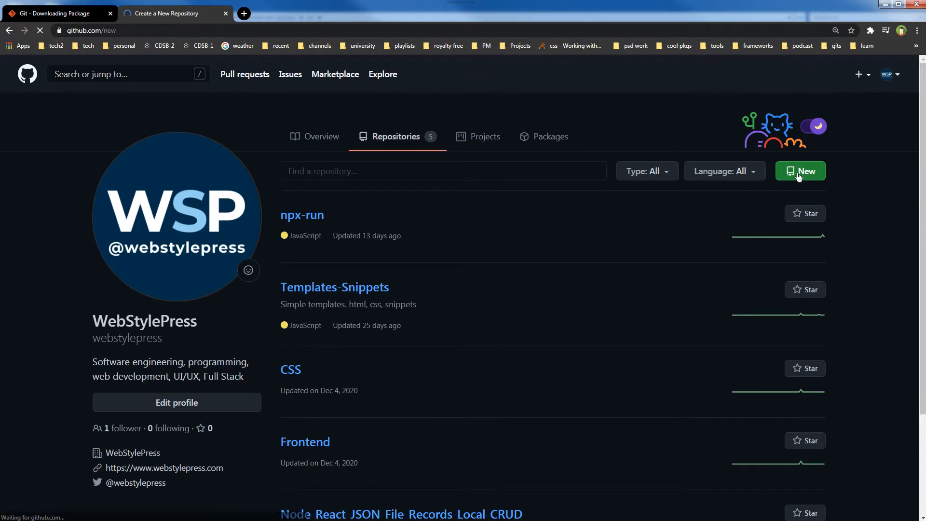
click(801, 171)
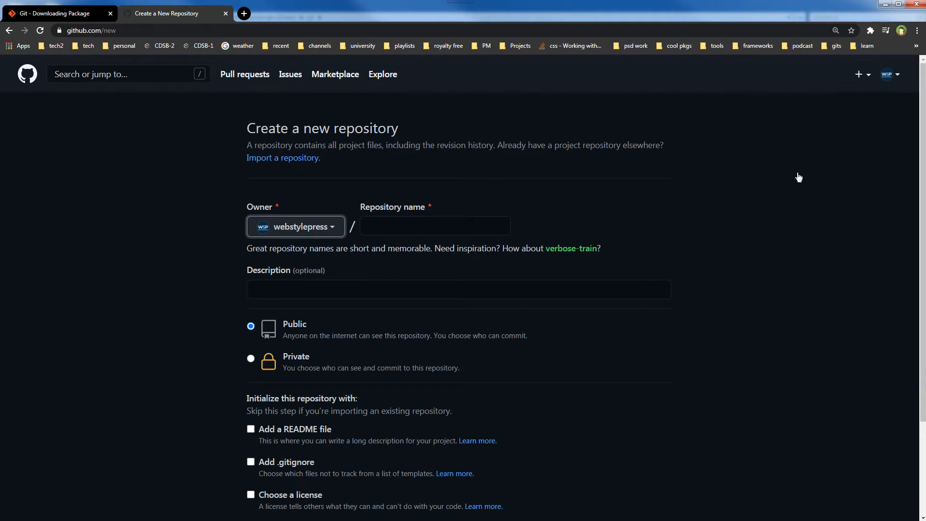
click(434, 226)
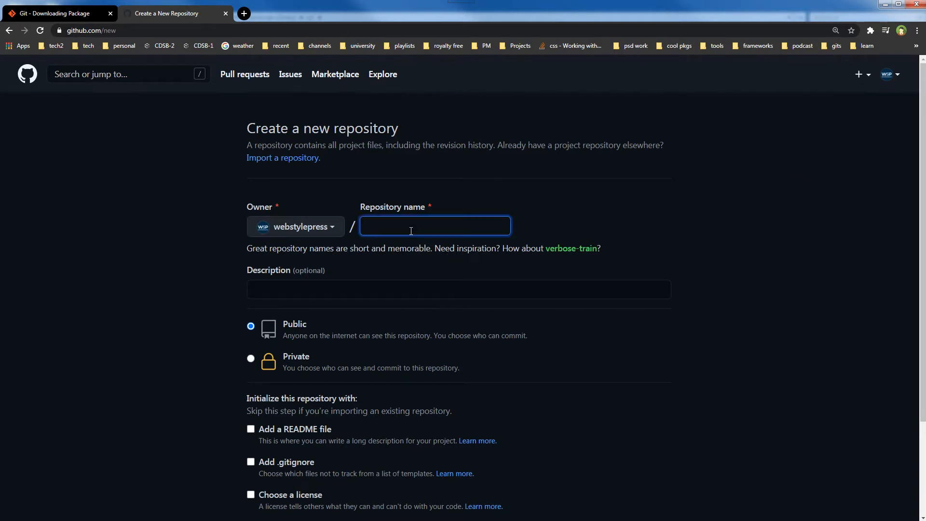
text(Web Development Essentials)
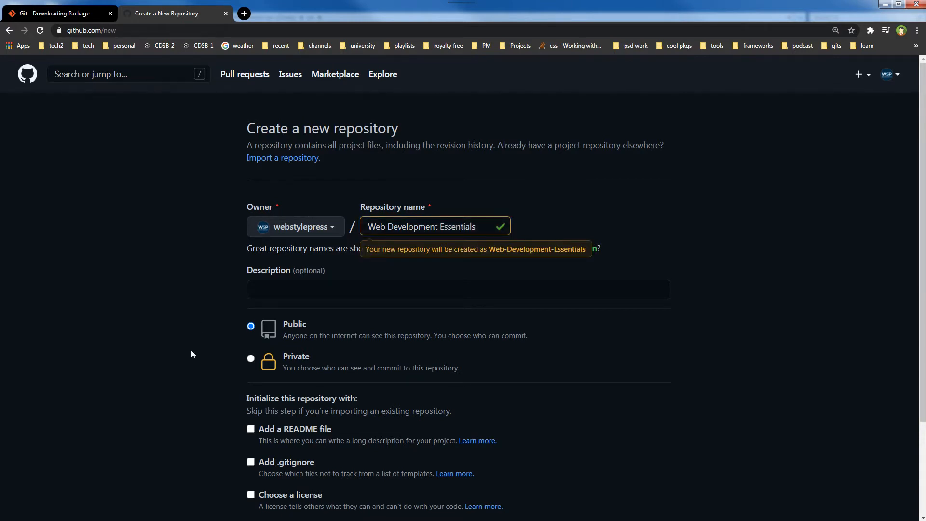
scroll(down, 3)
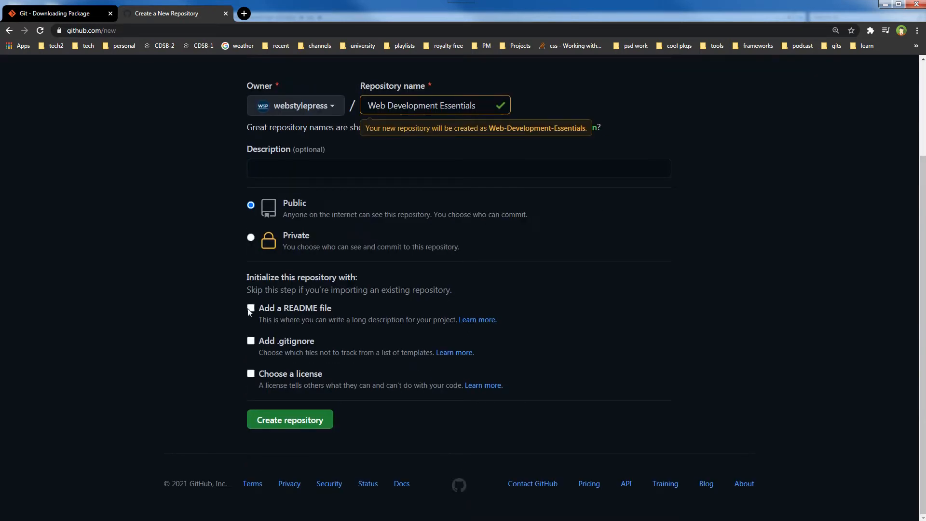
click(250, 308)
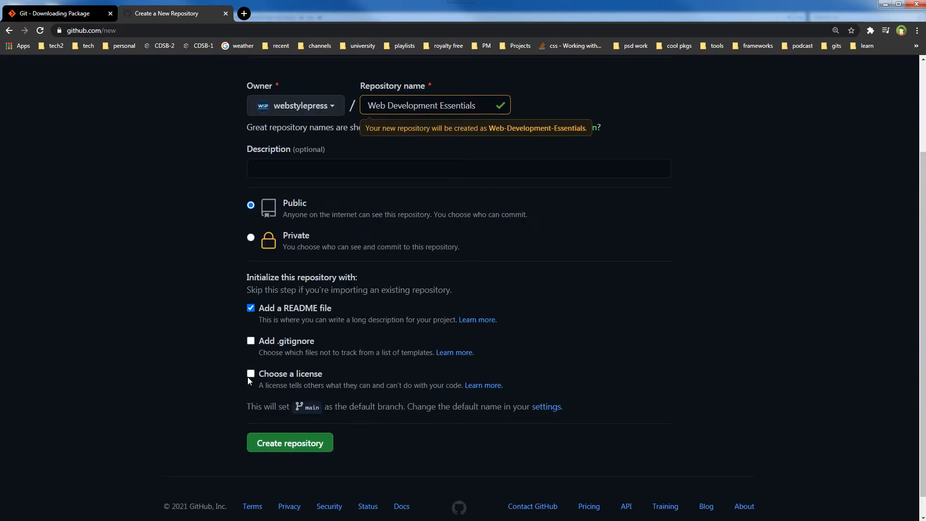
click(249, 373)
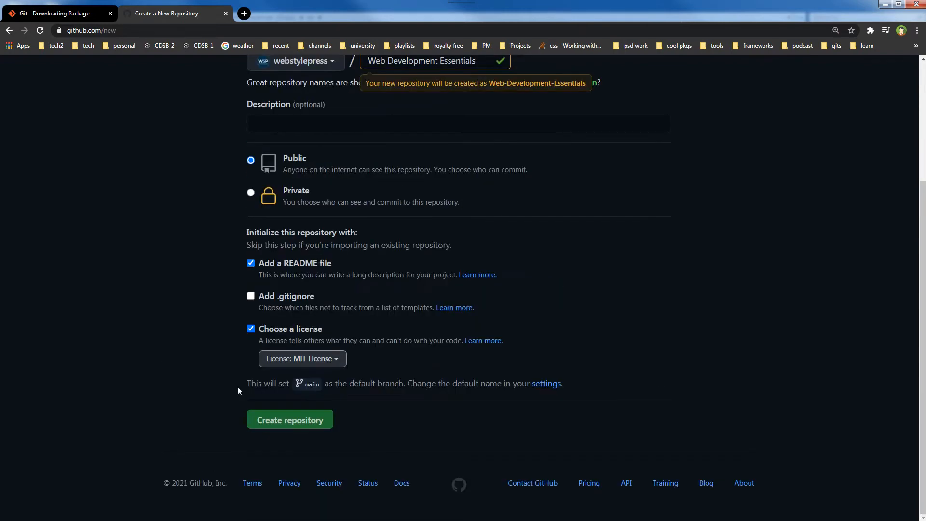
click(290, 418)
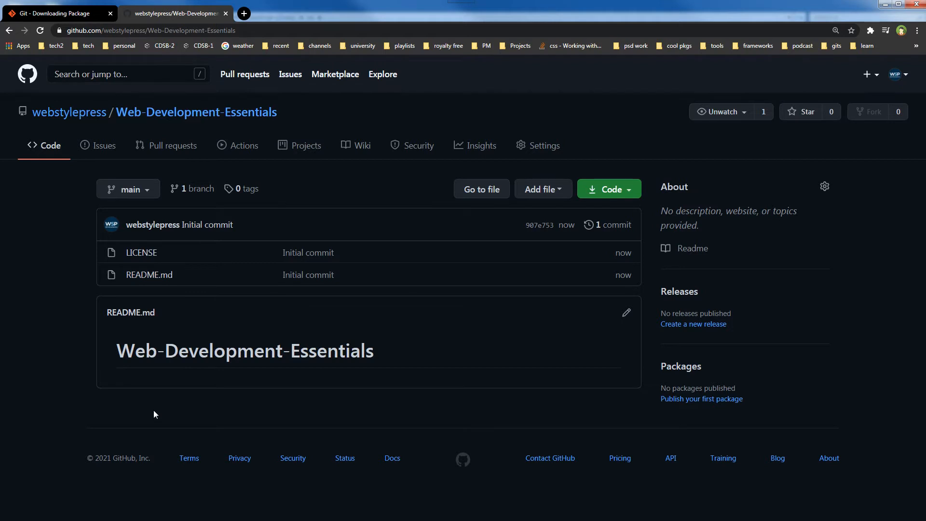
mouse_move(600, 215)
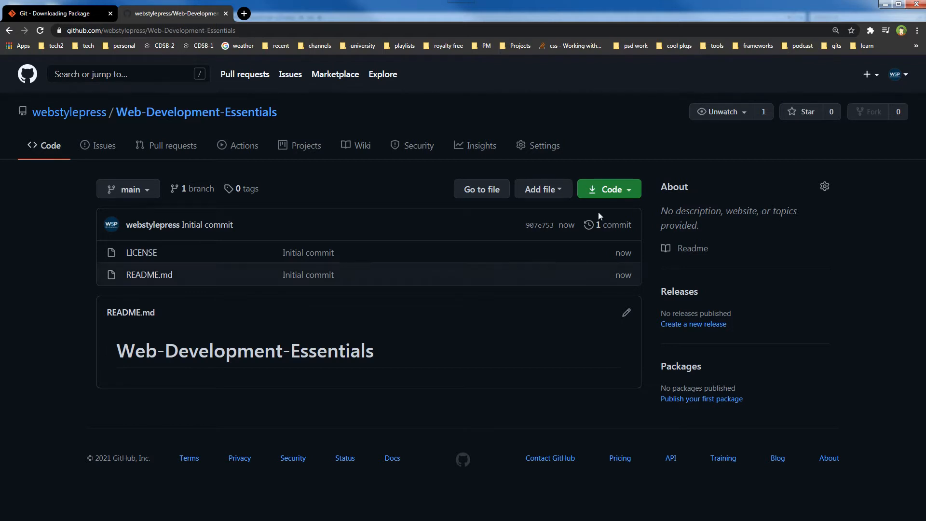
Get the SSH clone address from the new repository's Code dropdown.
click(608, 189)
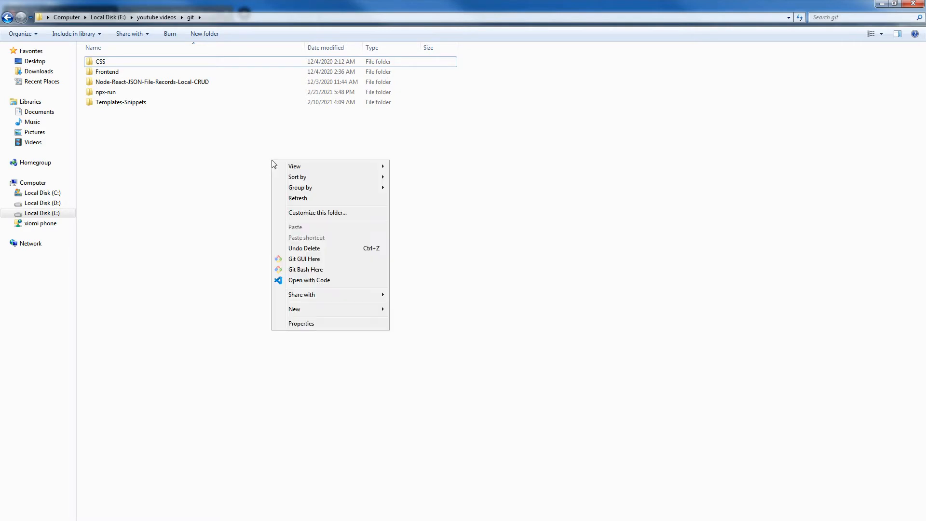
mouse_move(311, 276)
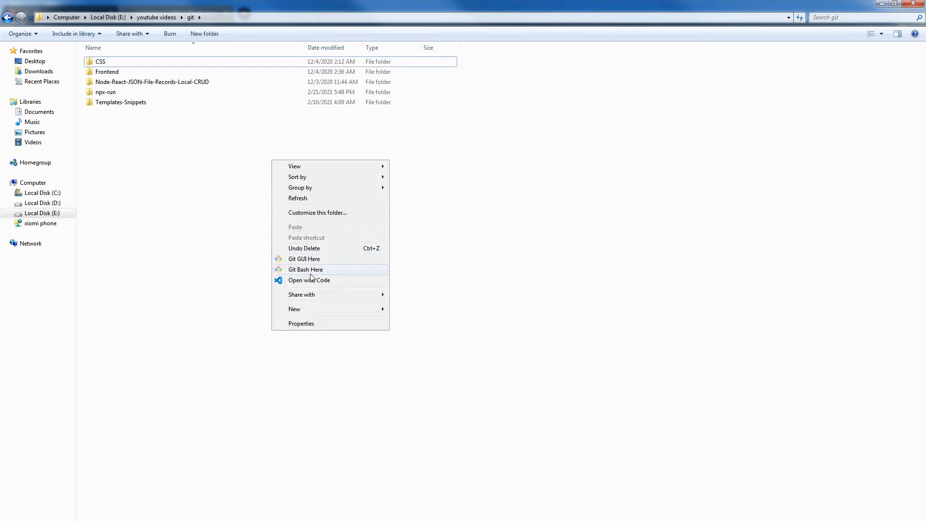
click(305, 269)
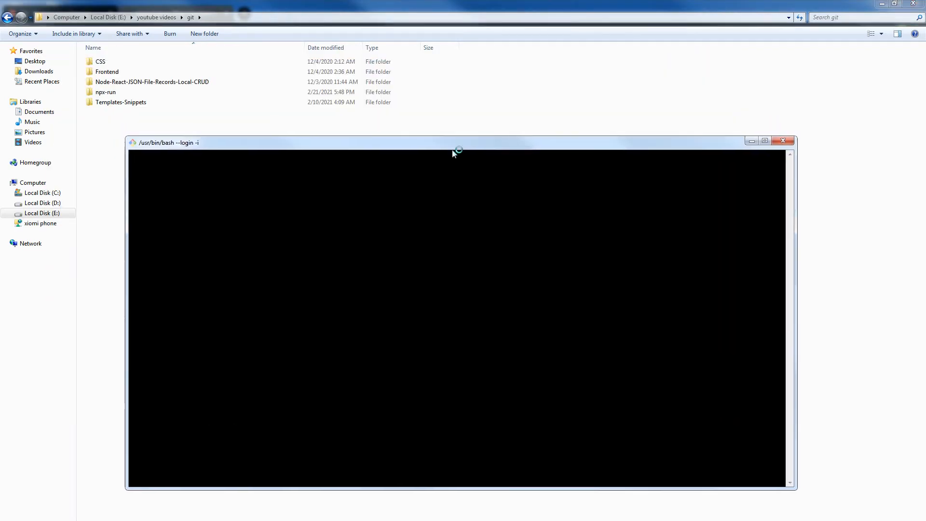
text(git)
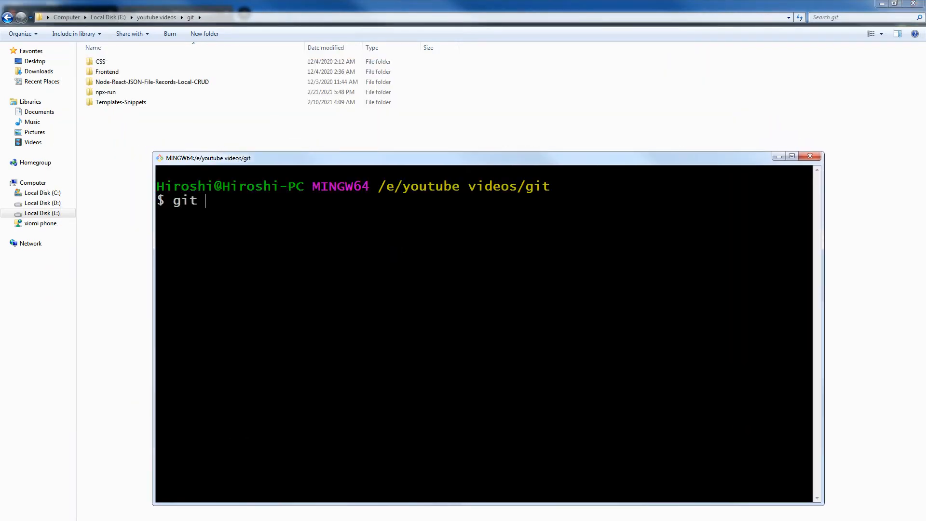
text(clone)
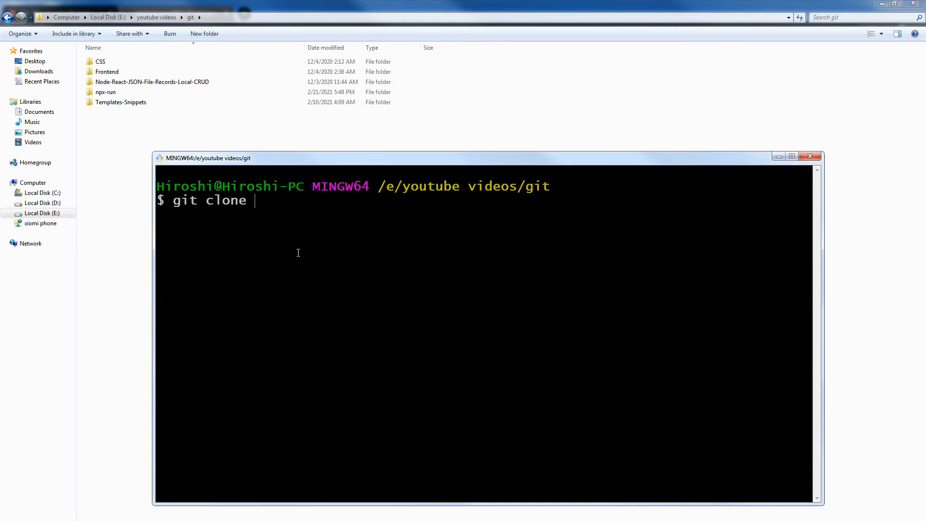
text(git@github.com:webstylepress/Web-Development-Essentials.git)
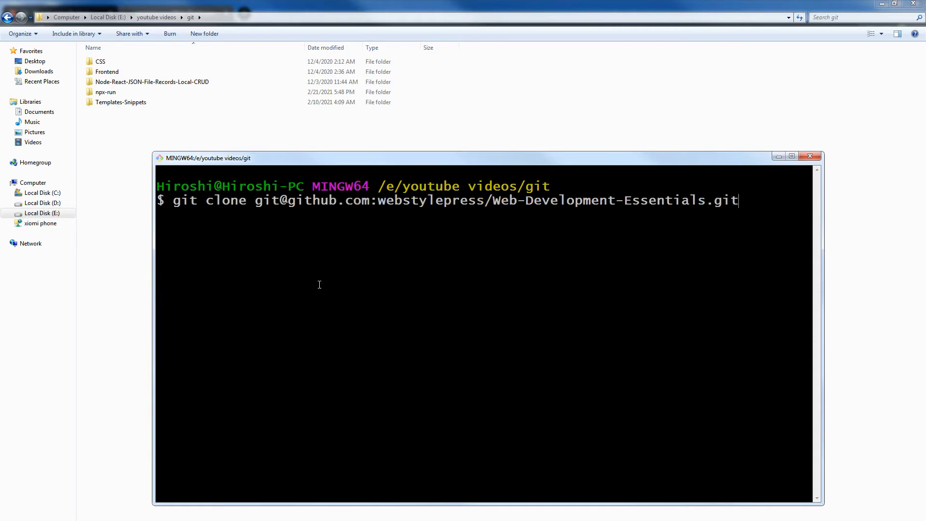
key(Enter)
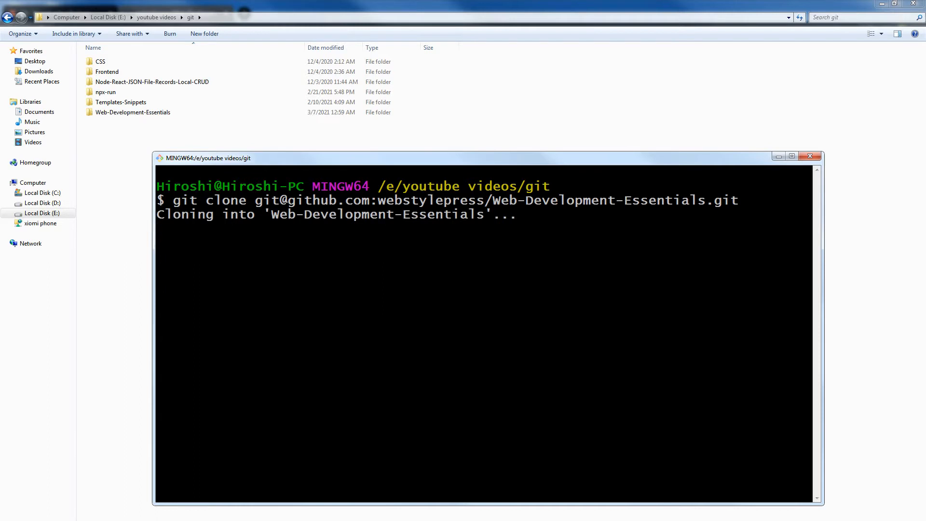
mouse_move(124, 208)
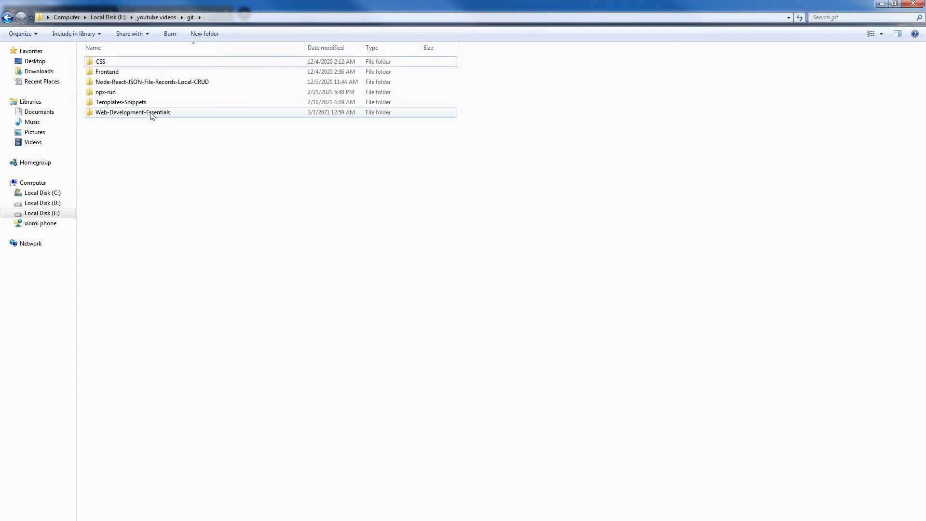
Enter the cloned Web-Development-Essentials folder holding .git, LICENSE and README.md.
double_click(132, 112)
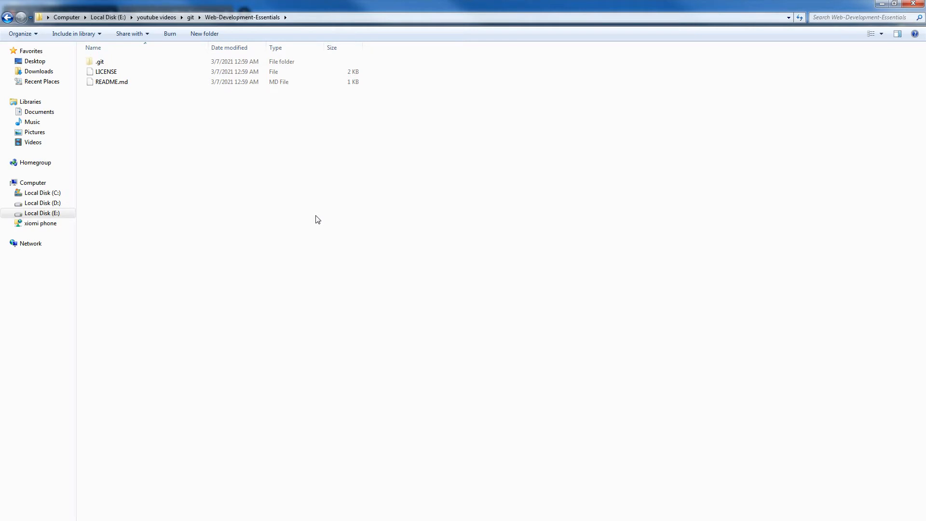
Start Git Bash inside the cloned folder and list branches with git branch.
right_click(319, 219)
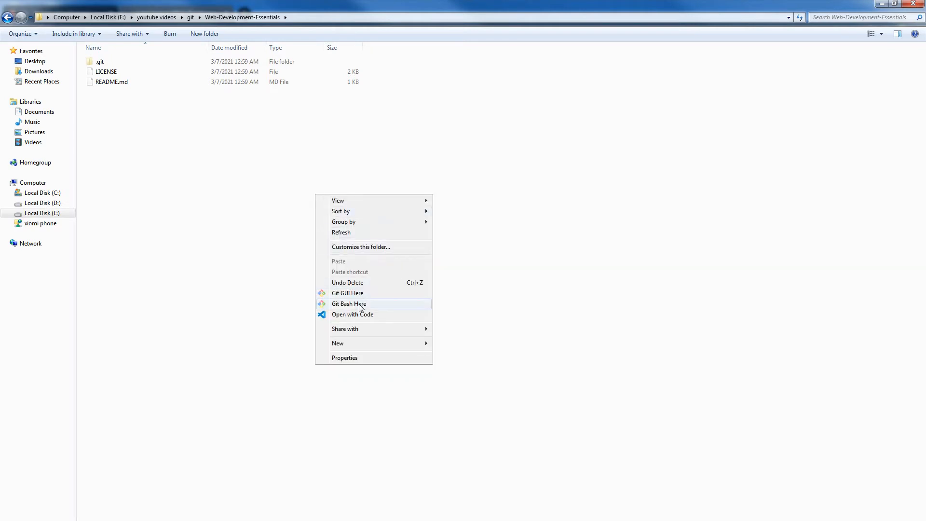
click(348, 303)
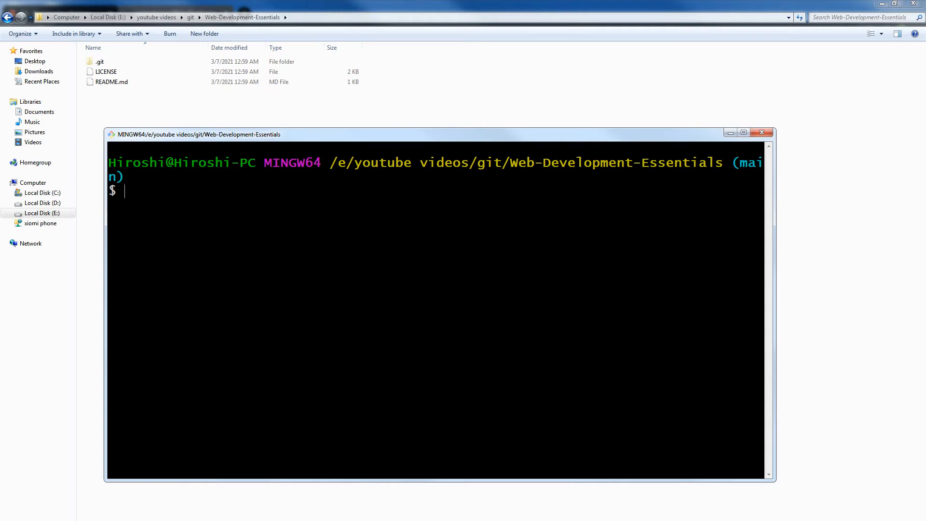
text(git)
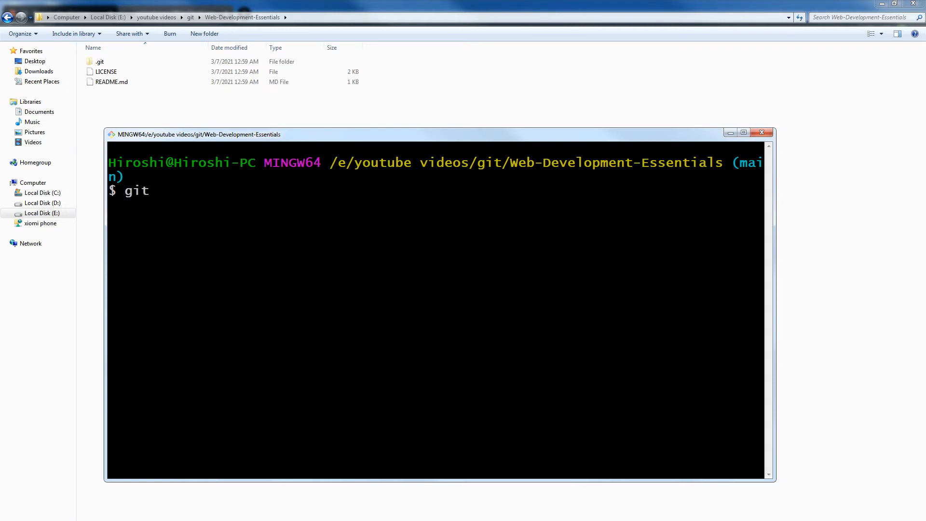
text(branch)
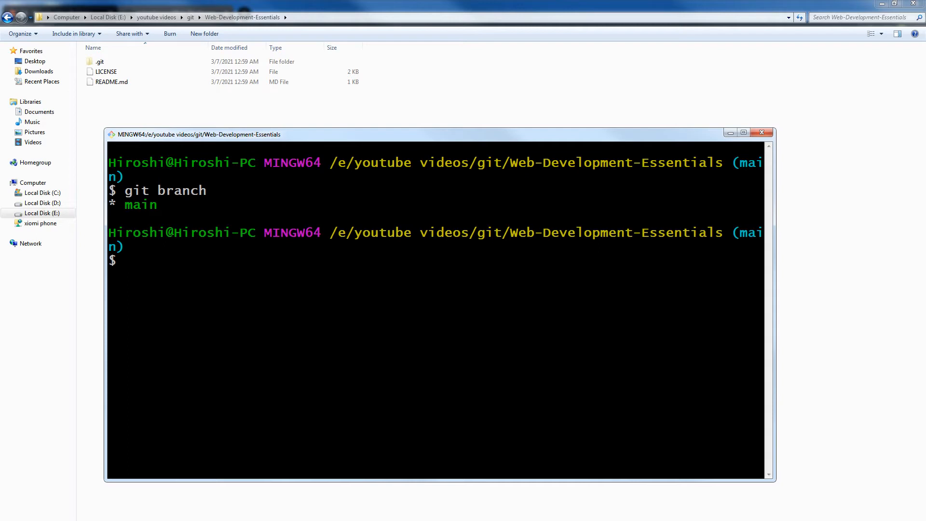
Create and switch to branch embed-yt-video-from-url with git checkout -b.
text(git c)
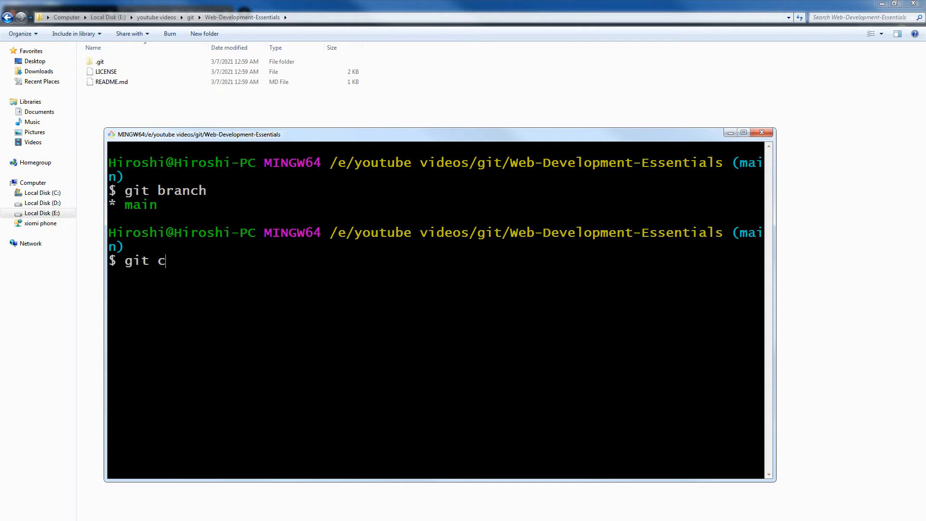
text(heckout)
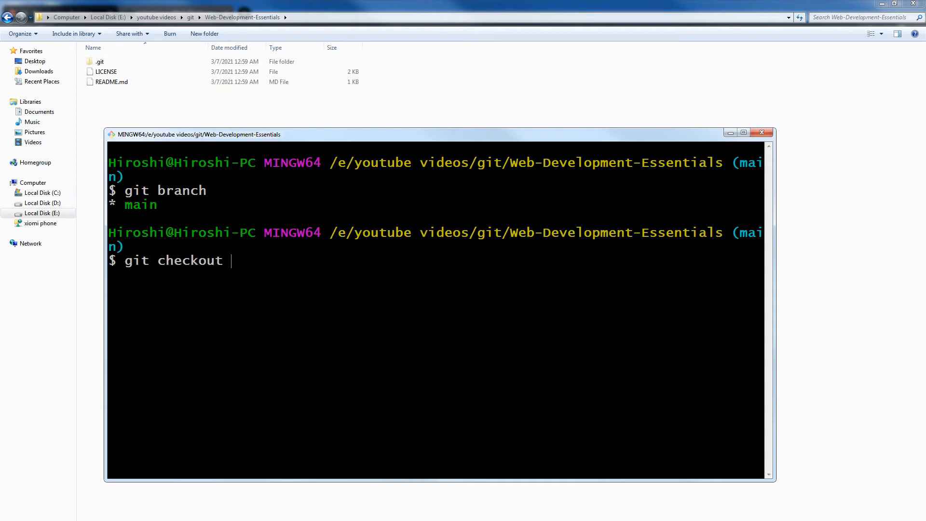
text(-b)
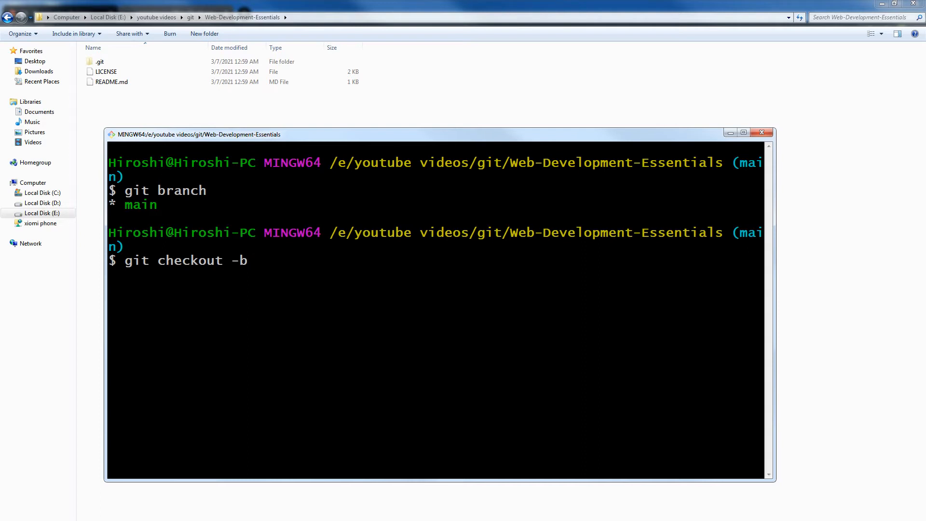
text(embed)
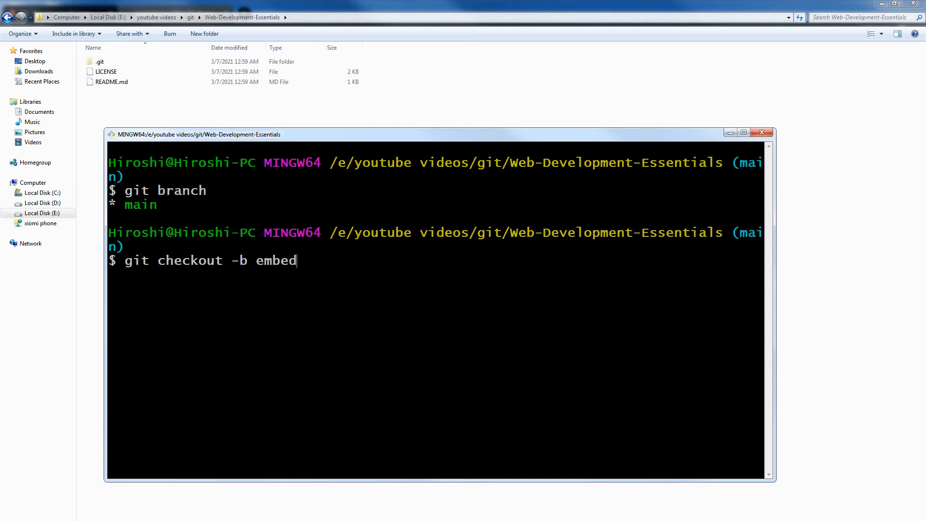
text(-yt)
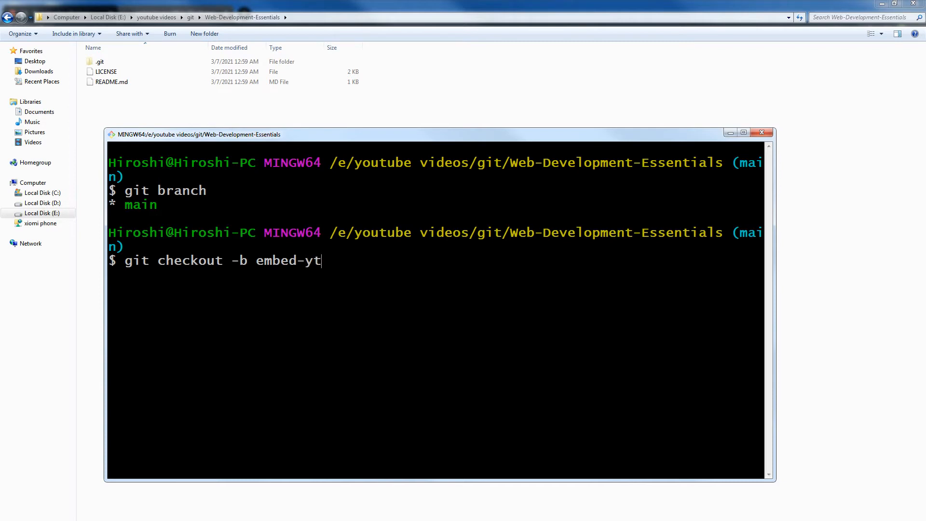
text(-video-)
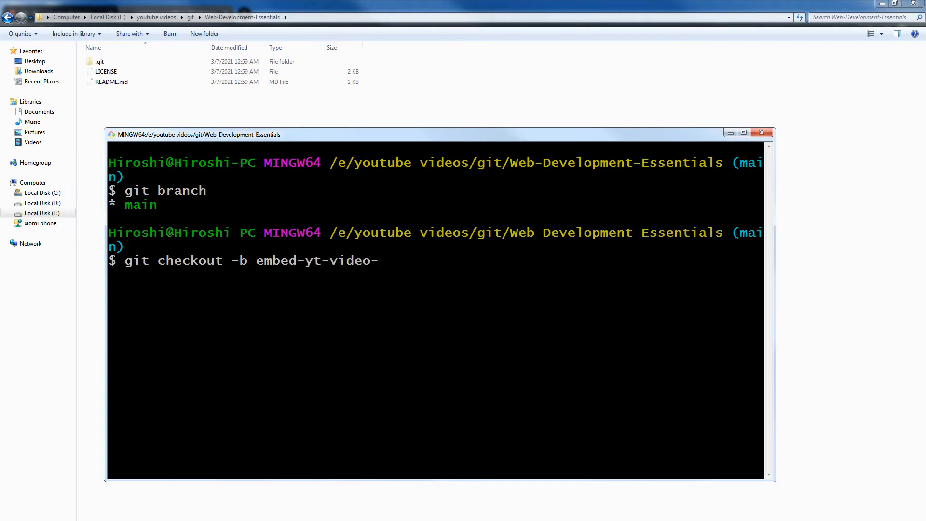
text(from-u)
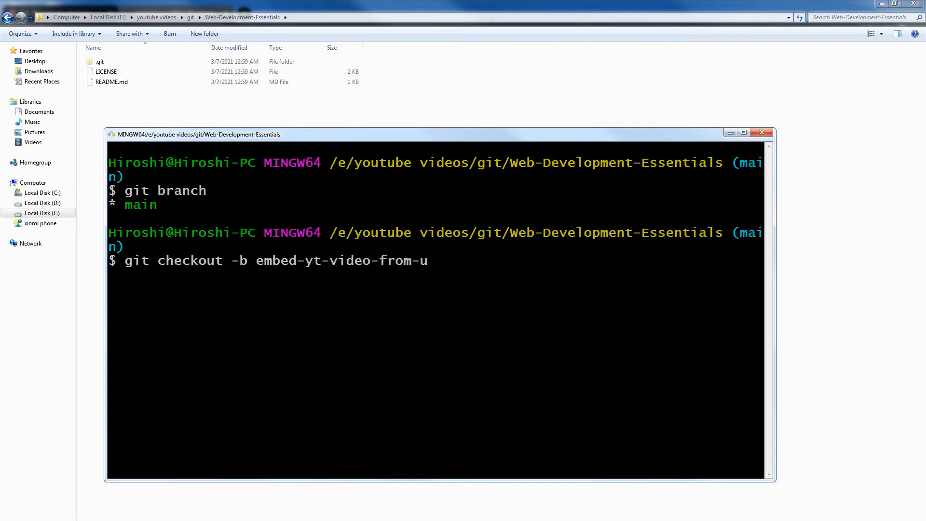
text(rl)
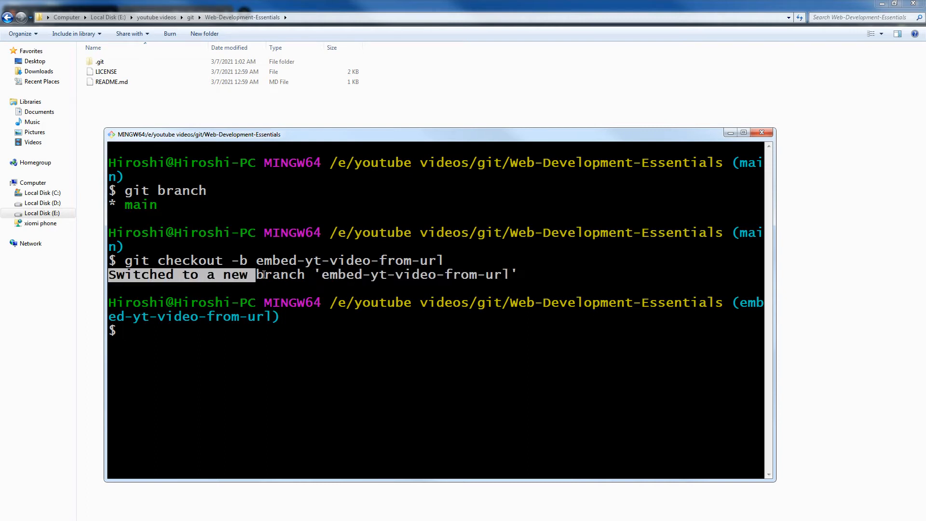
Run git branch again to confirm embed-yt-video-from-url is the current branch.
text(g)
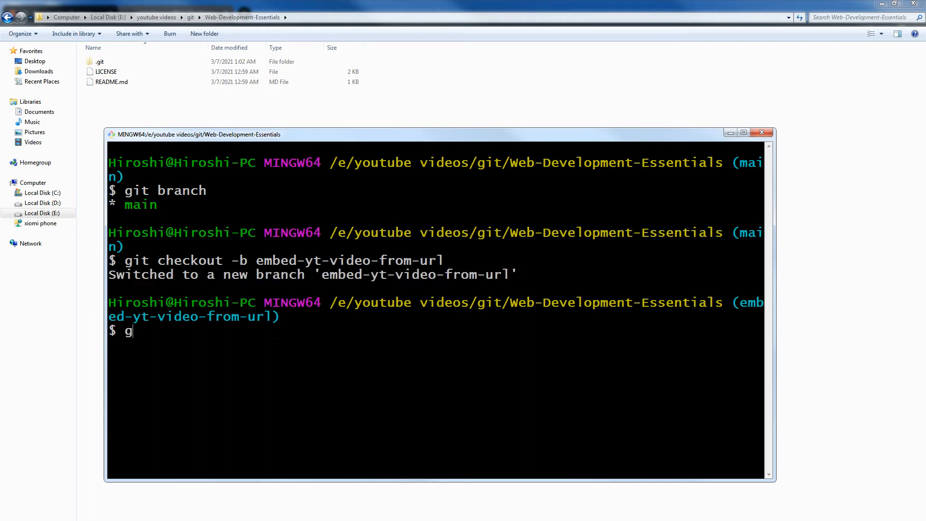
text(it branch)
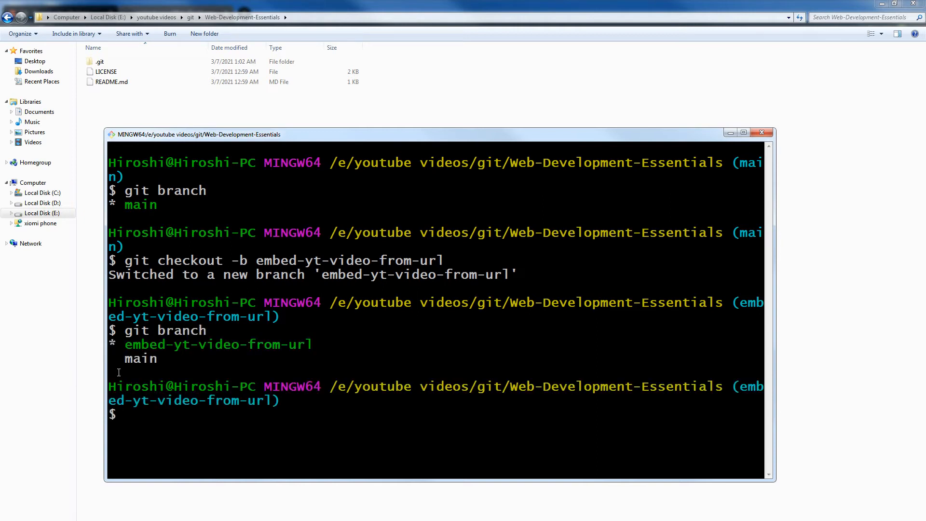
double_click(140, 358)
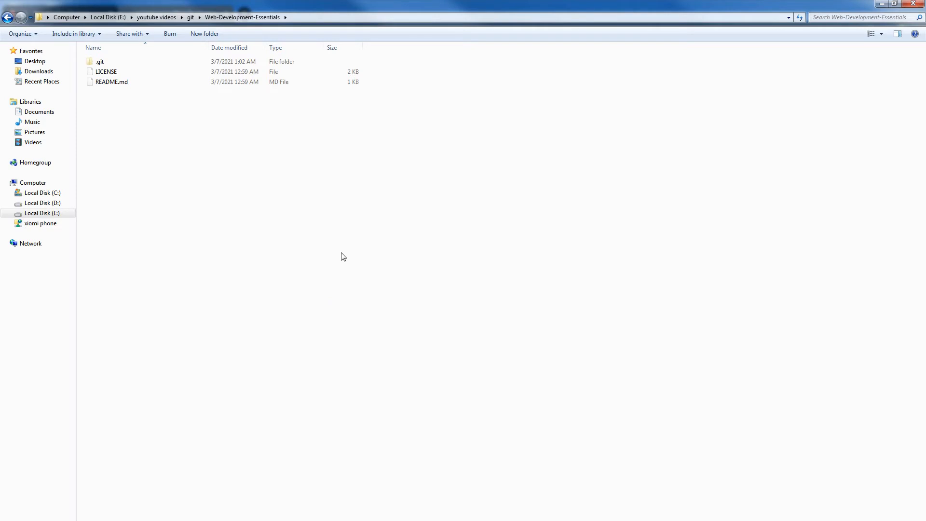
mouse_move(452, 315)
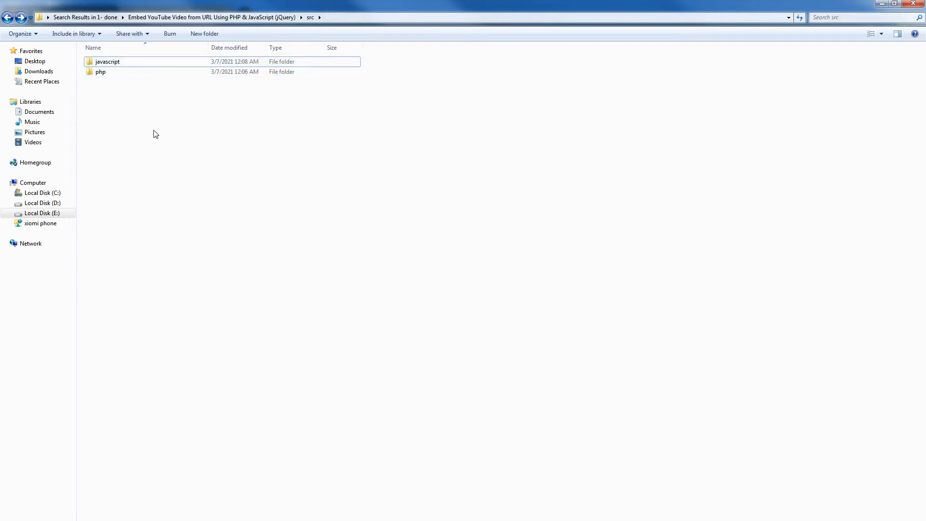
Copy the javascript and php folders from the project's src folder.
right_click(107, 62)
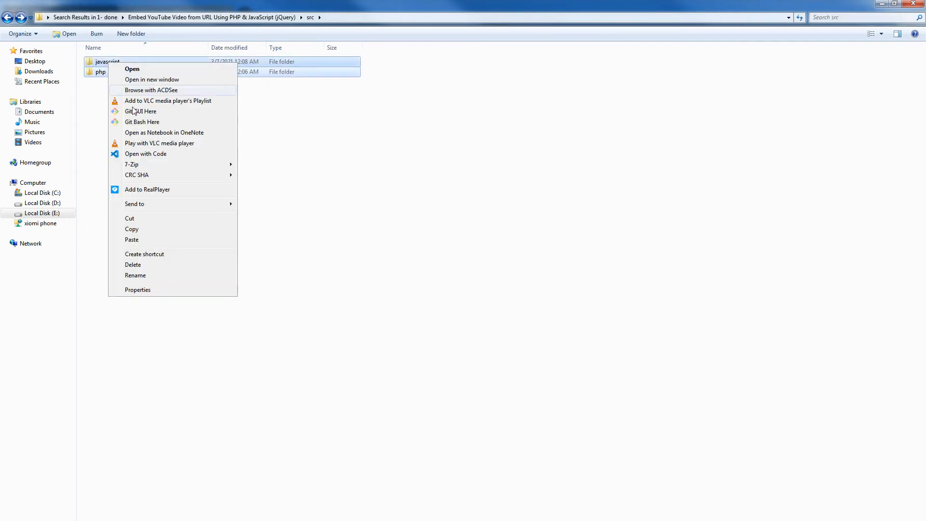
mouse_move(160, 229)
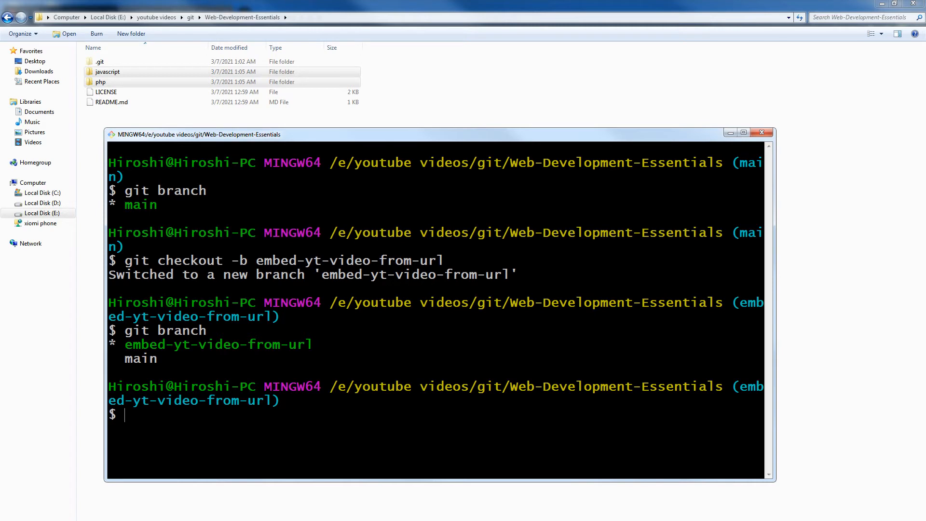
Confirm the active branch and stage the copied files with git add.
text(git branch)
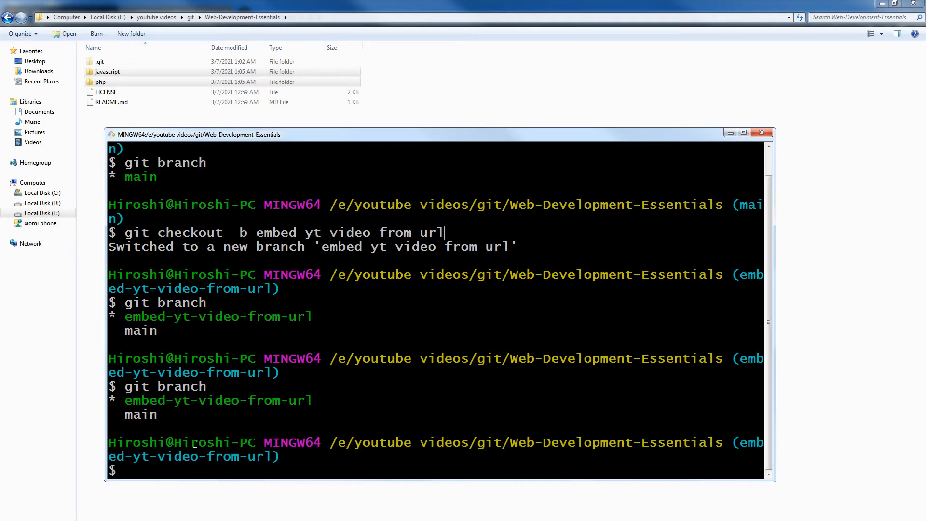
double_click(218, 400)
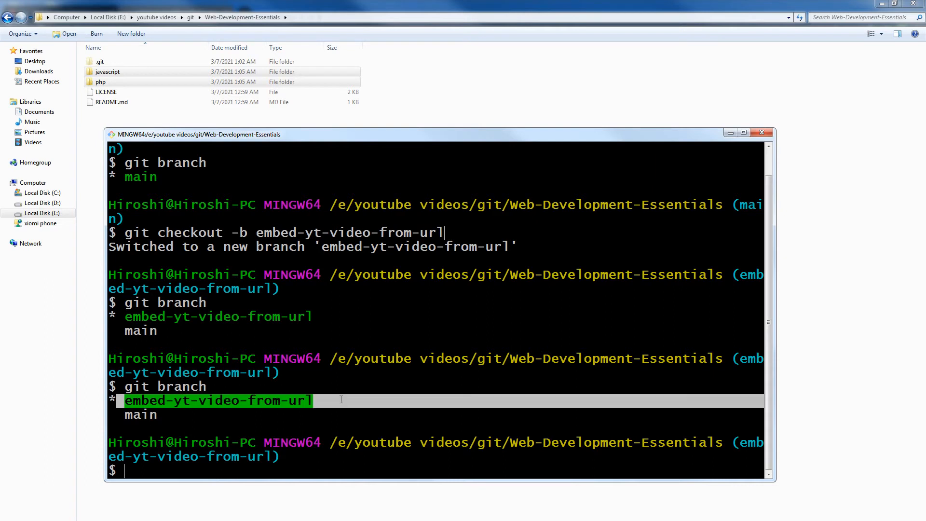
text(g)
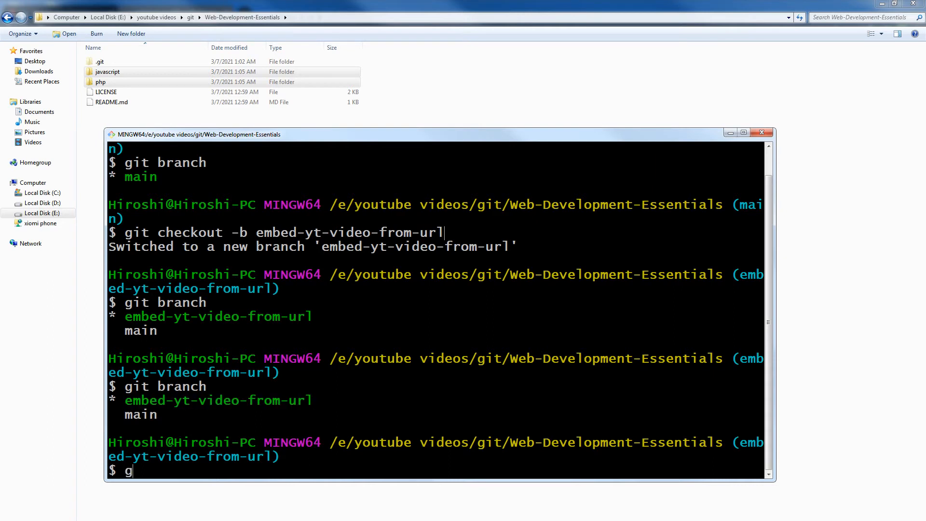
text(it add.)
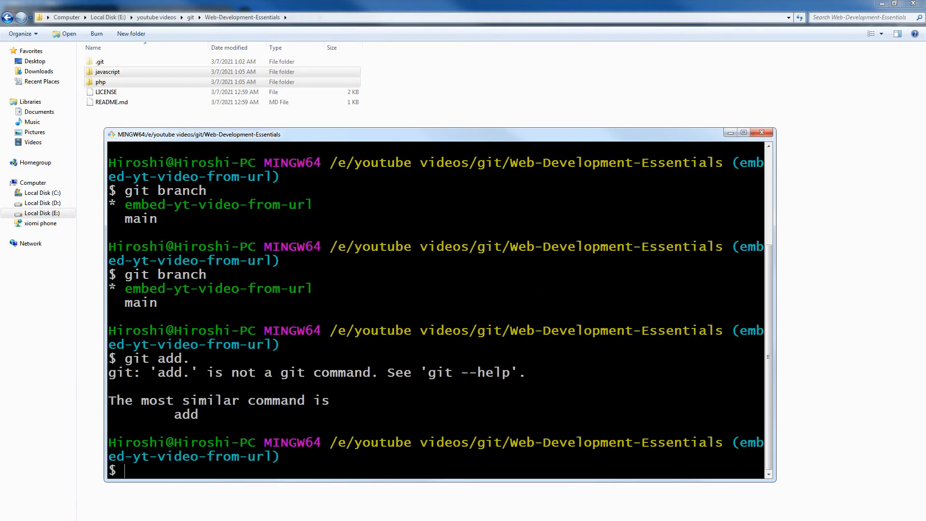
text(git)
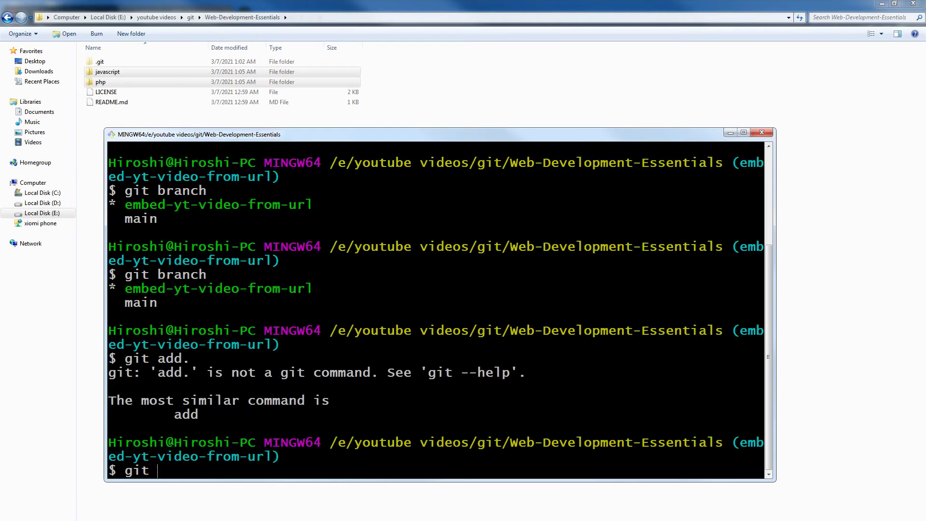
text(add .)
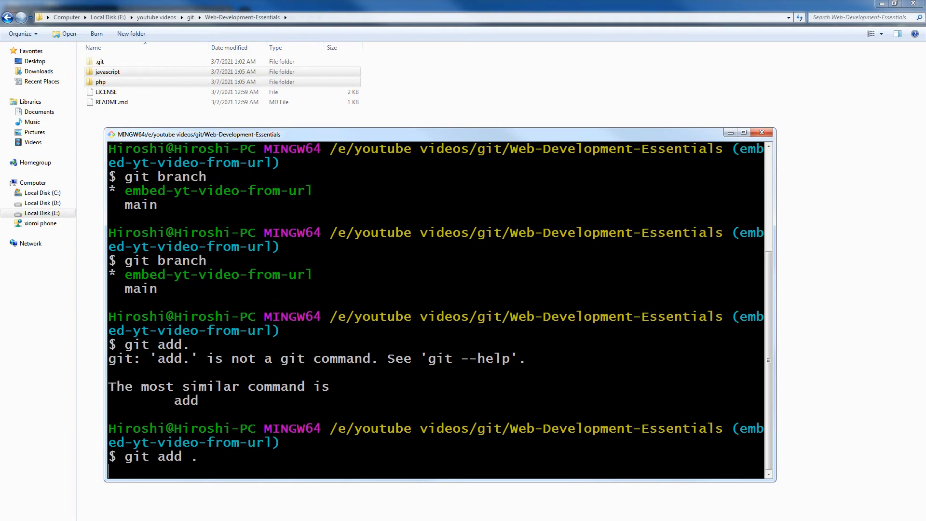
Commit the staged files with git commit -m and an "update bra…" message.
text(git)
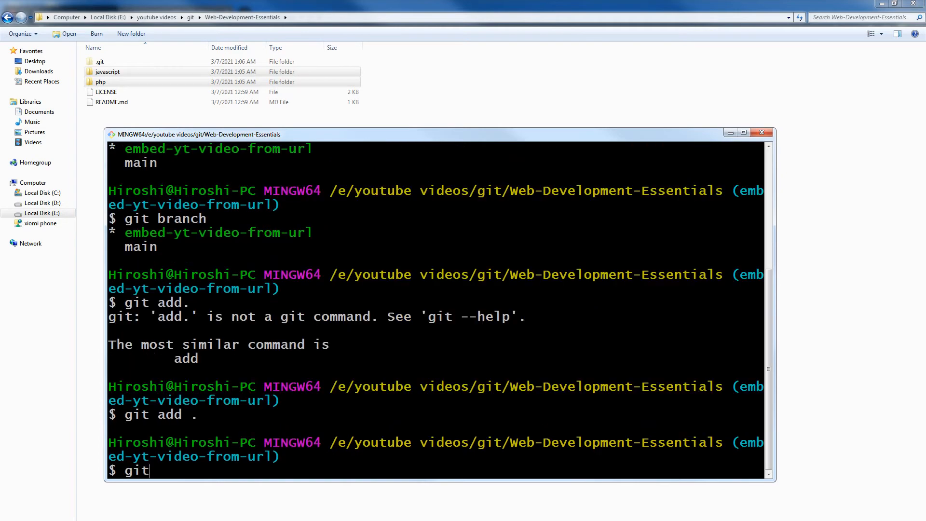
text(commit)
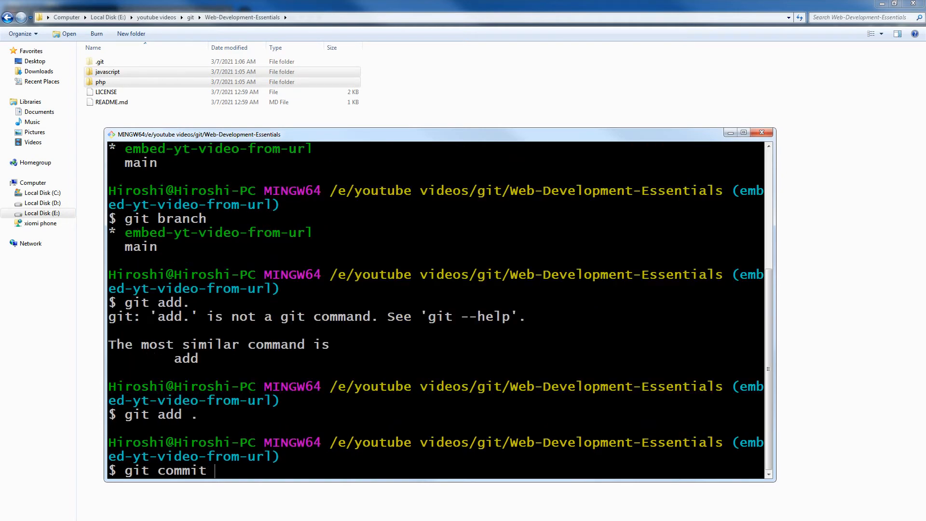
text(-m)
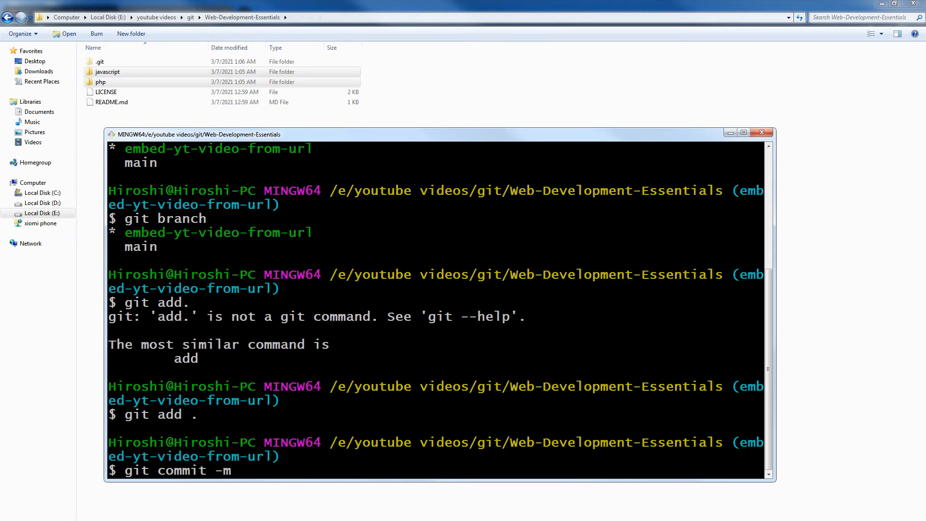
text("")
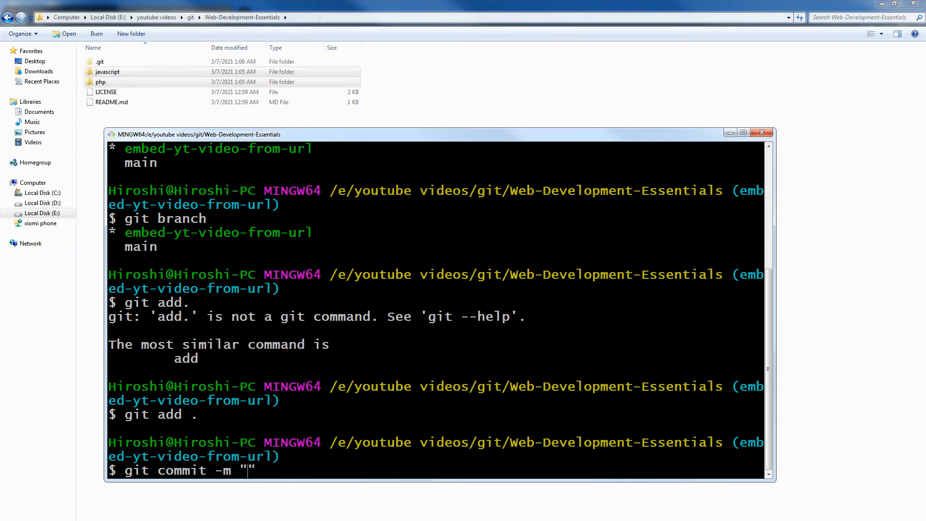
text(update branch)
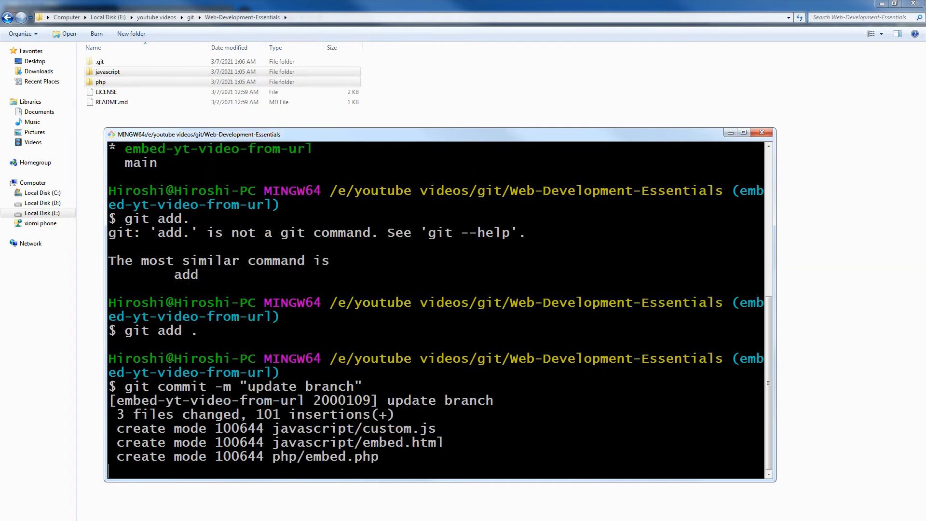
Run git push origin embed-yt-video-from-url to publish the branch.
text(g)
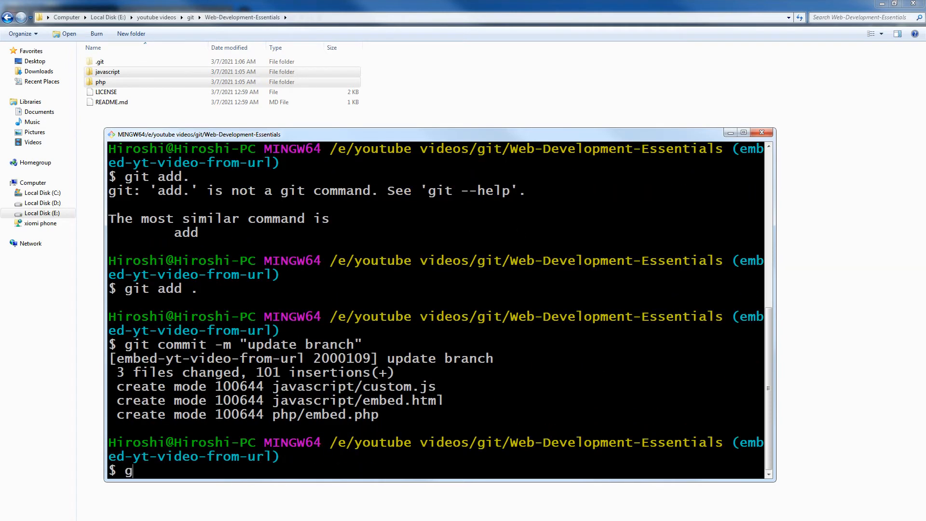
text(it push)
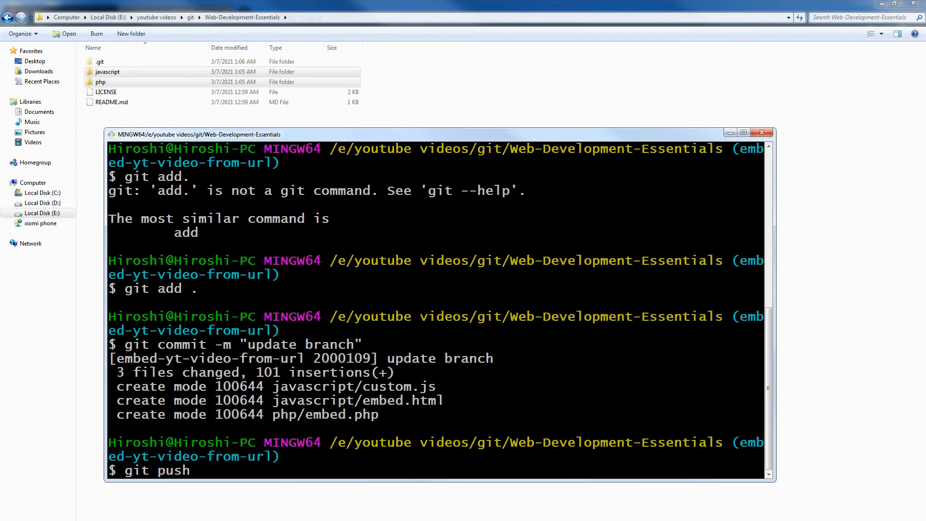
text(origin)
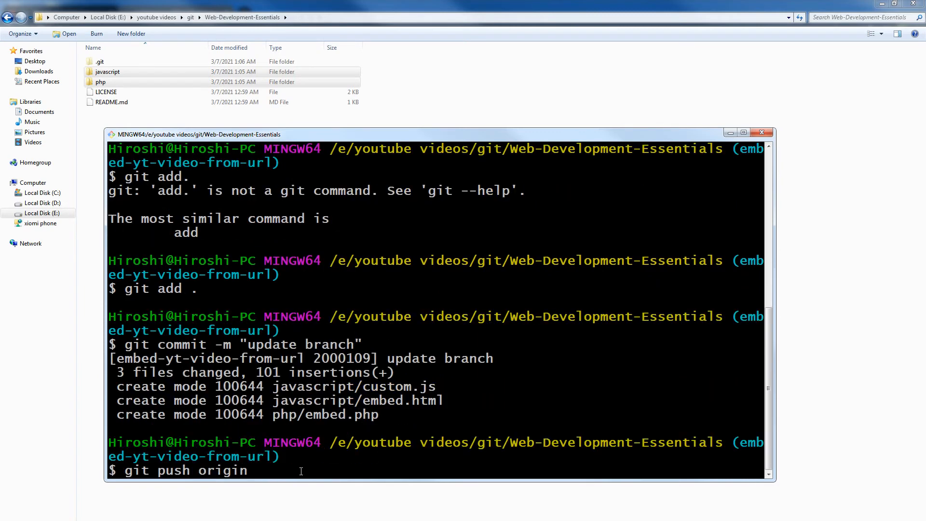
text(embed-yt-video-from-url)
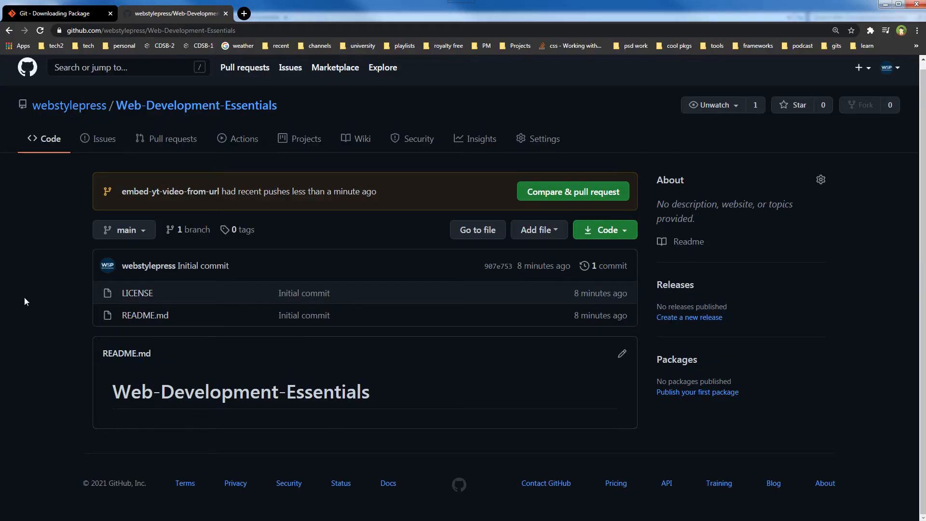
Refresh the repository page and switch to the embed-yt-video-from-url branch.
click(123, 230)
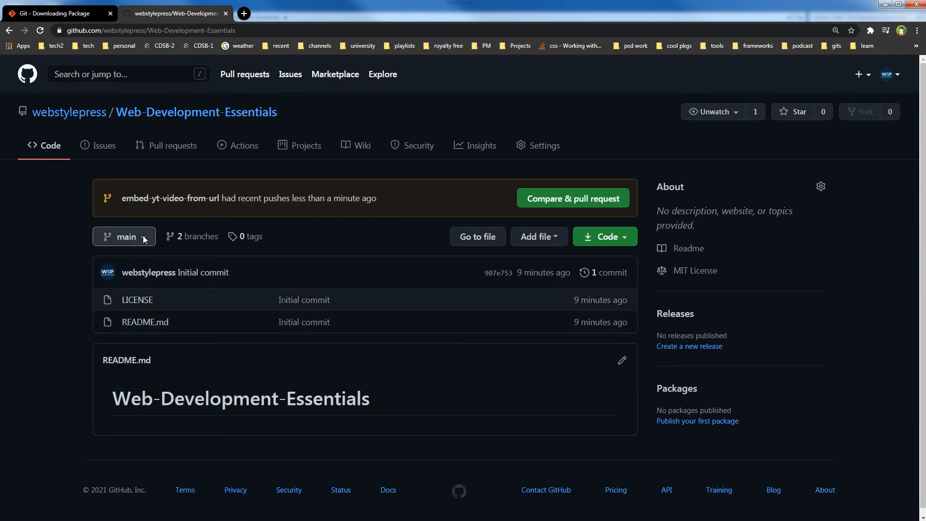
click(123, 236)
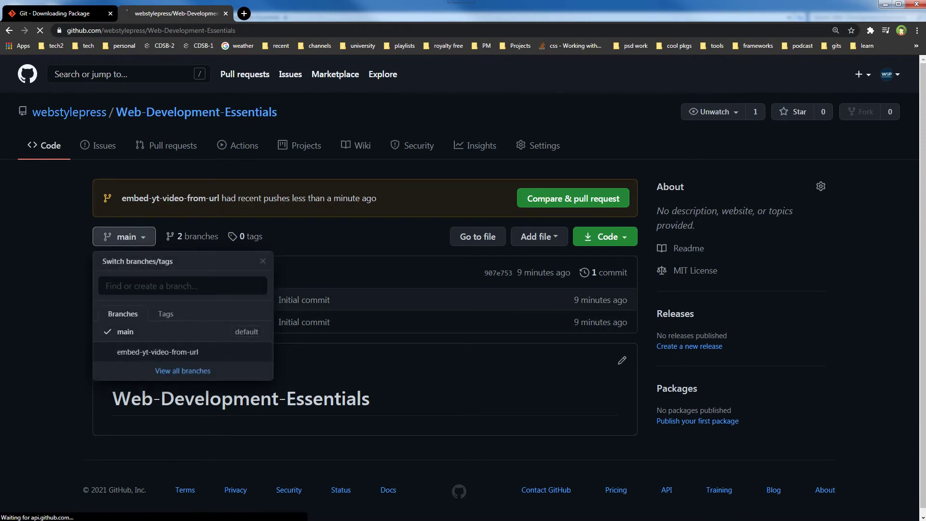
click(162, 351)
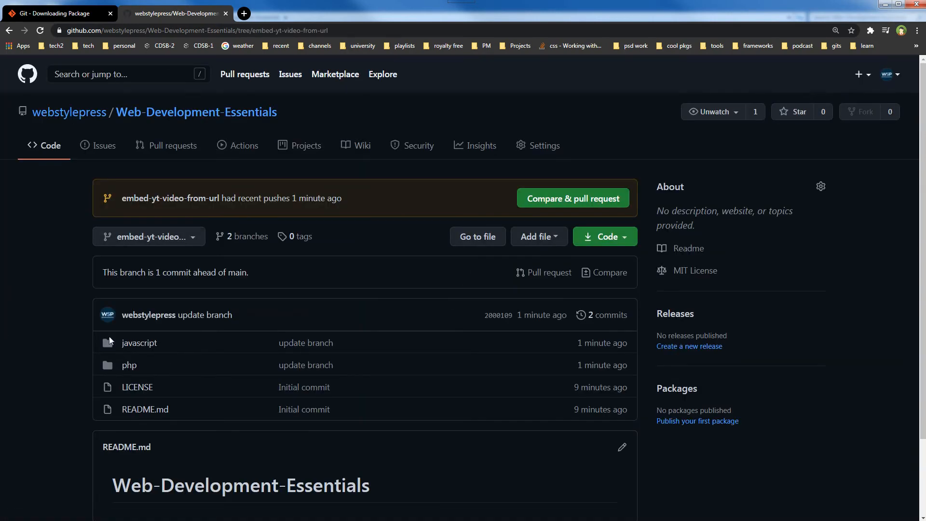
mouse_move(131, 355)
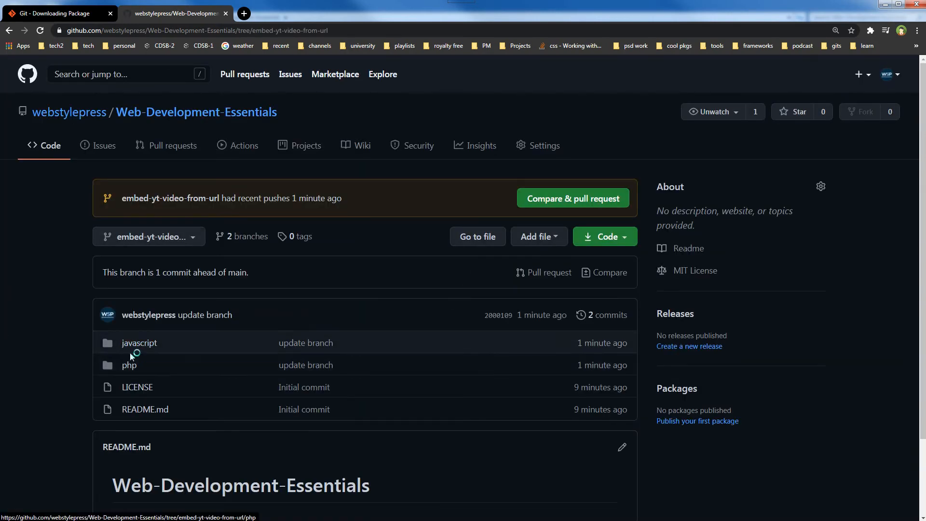
mouse_move(141, 409)
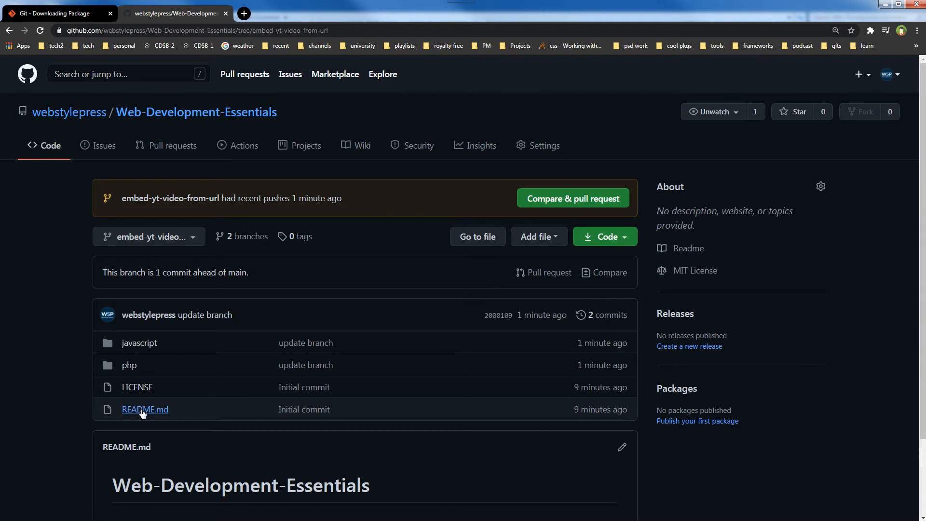
Select the pushed branch's name and move to the page showing README.md.
scroll(down, 3)
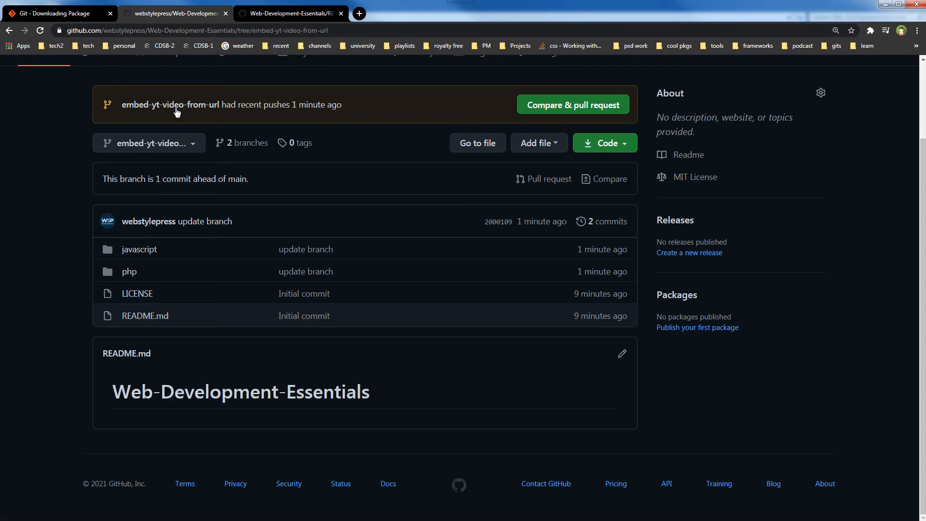
double_click(169, 104)
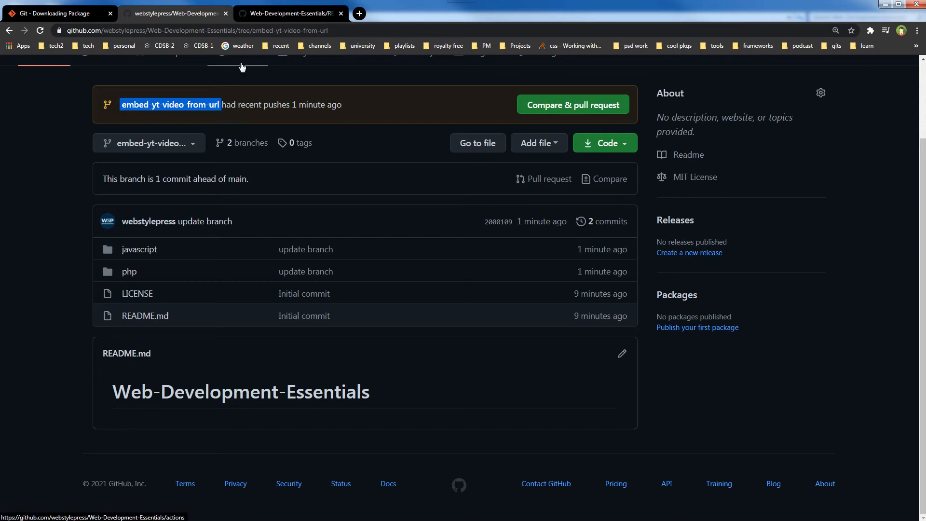
click(144, 315)
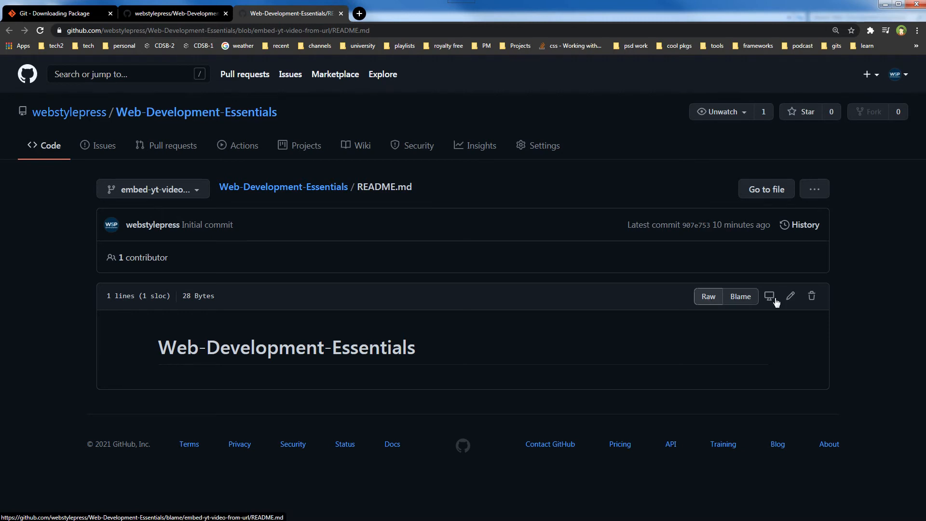
Edit README.md so its heading reads Embed YouTube Video From URL.
click(790, 296)
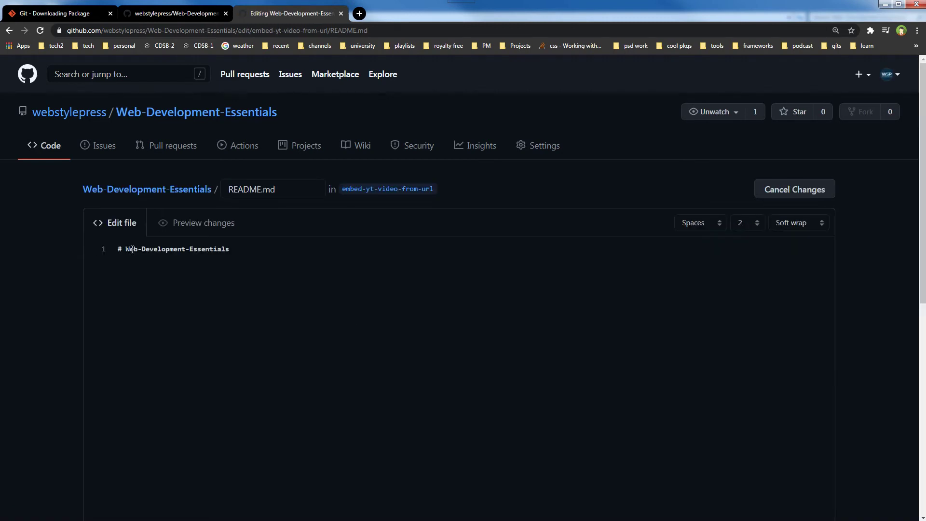
text(embed-yt-video-from-url)
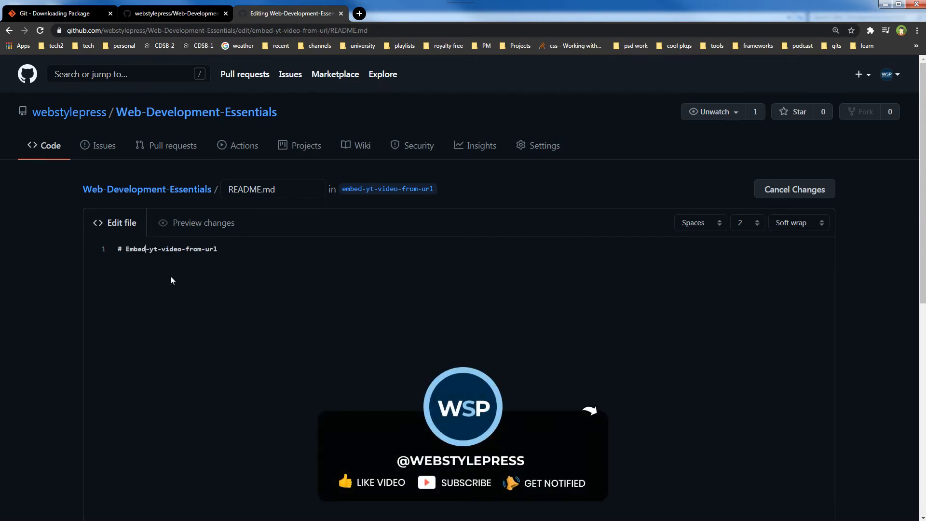
text(YouTube)
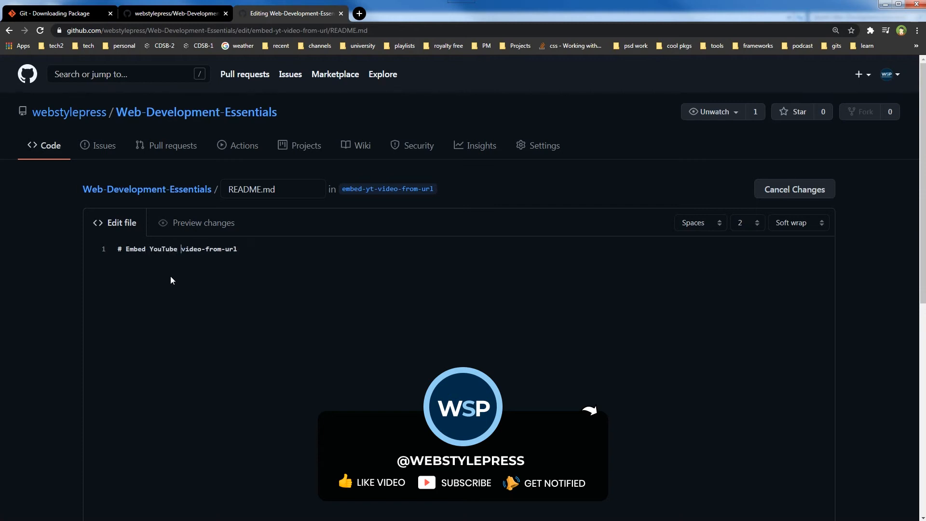
text(Video)
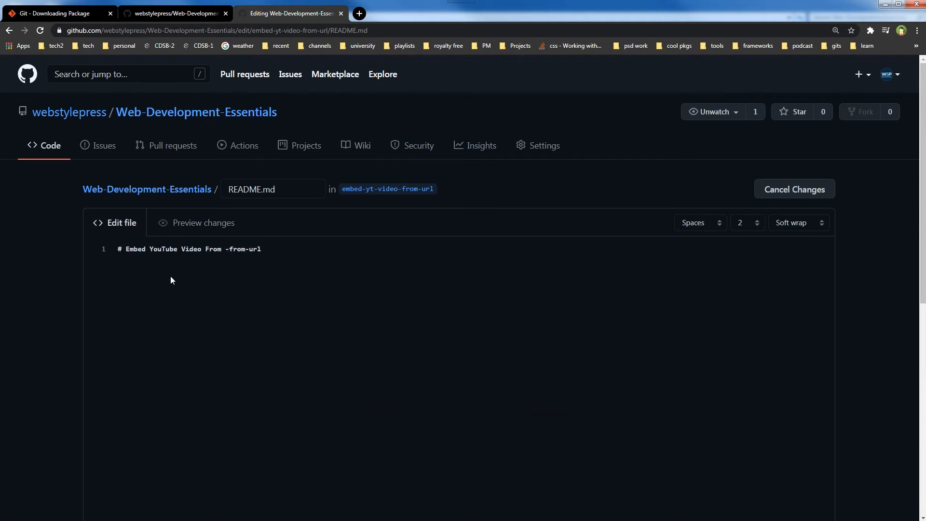
text(URL)
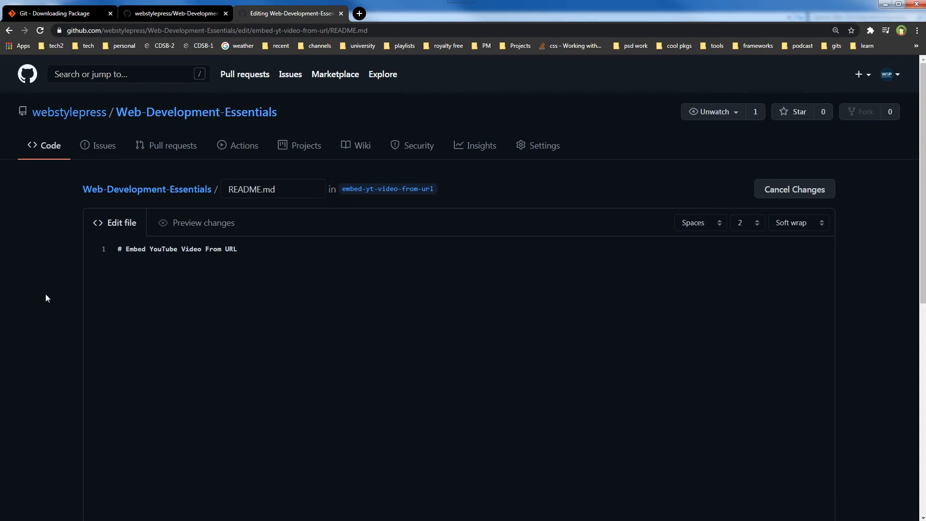
Commit the README change directly to embed-yt-video-from-url and return to the file listing.
scroll(down, 3)
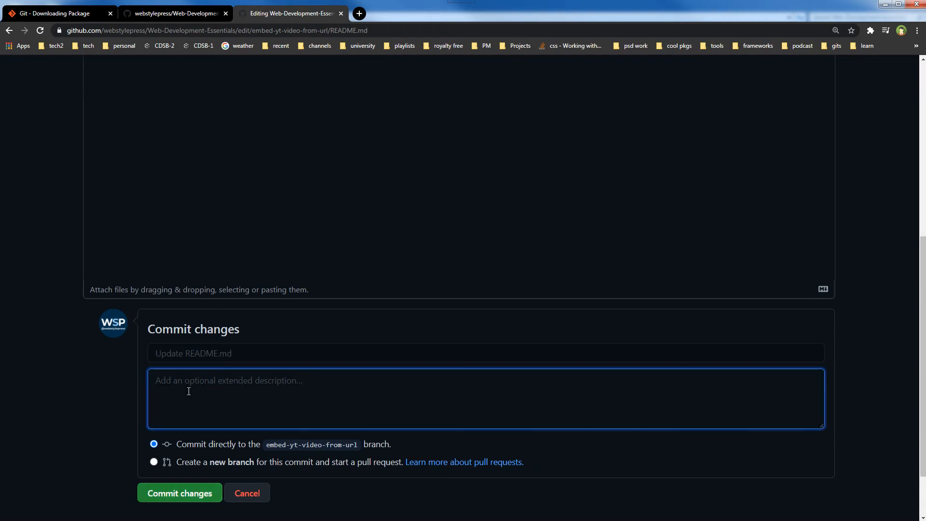
click(180, 493)
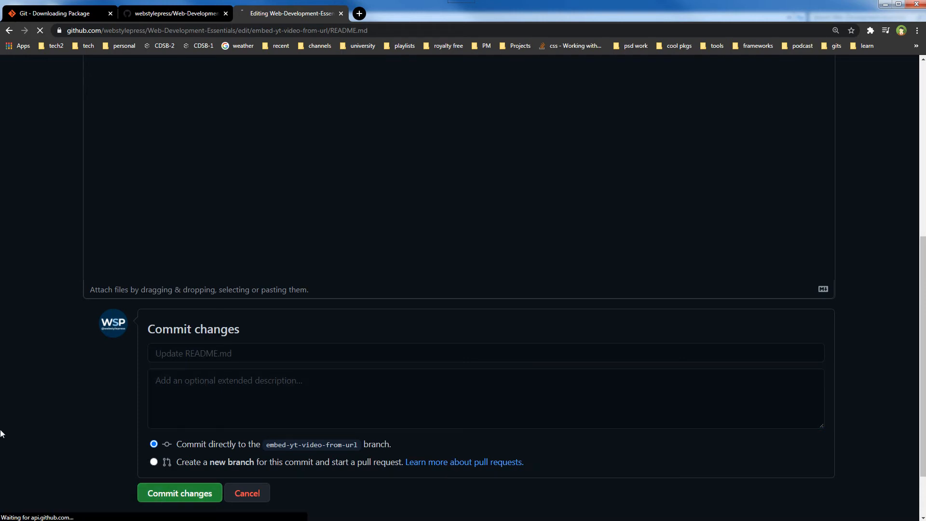
click(180, 492)
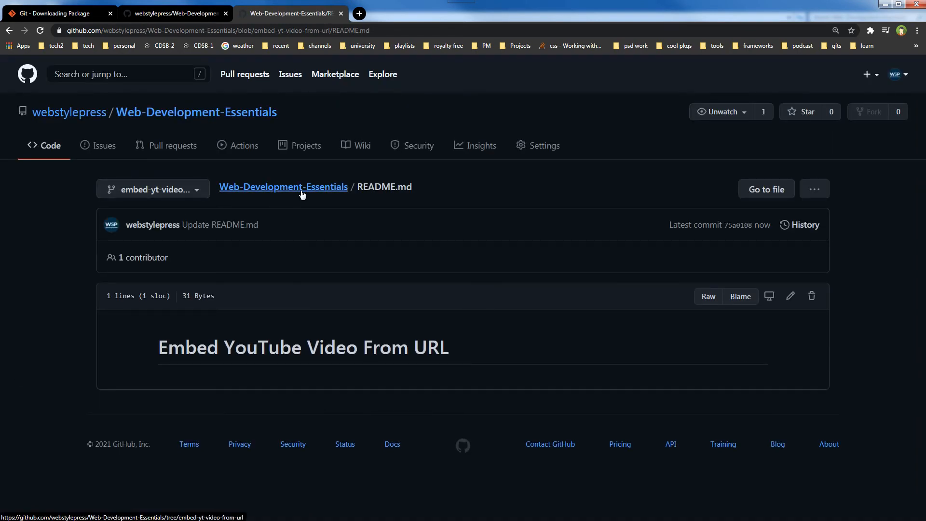
click(282, 187)
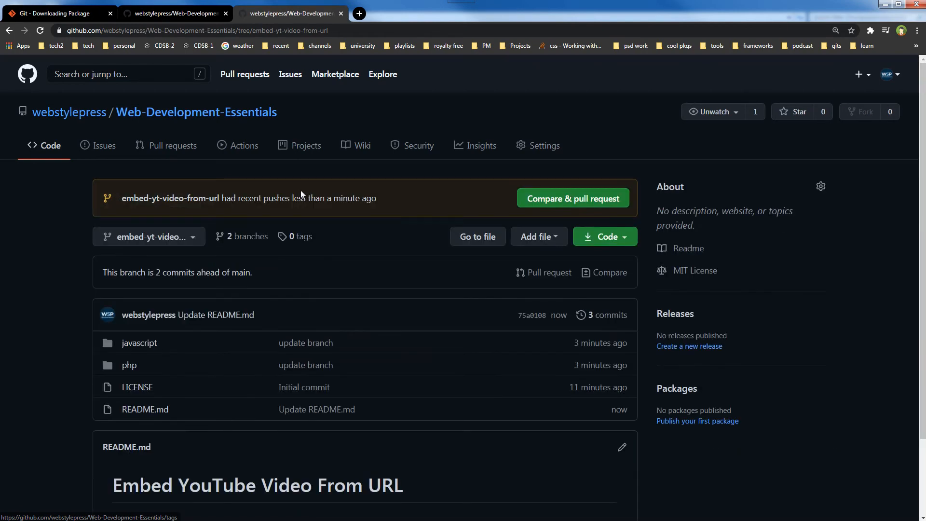
scroll(down, 3)
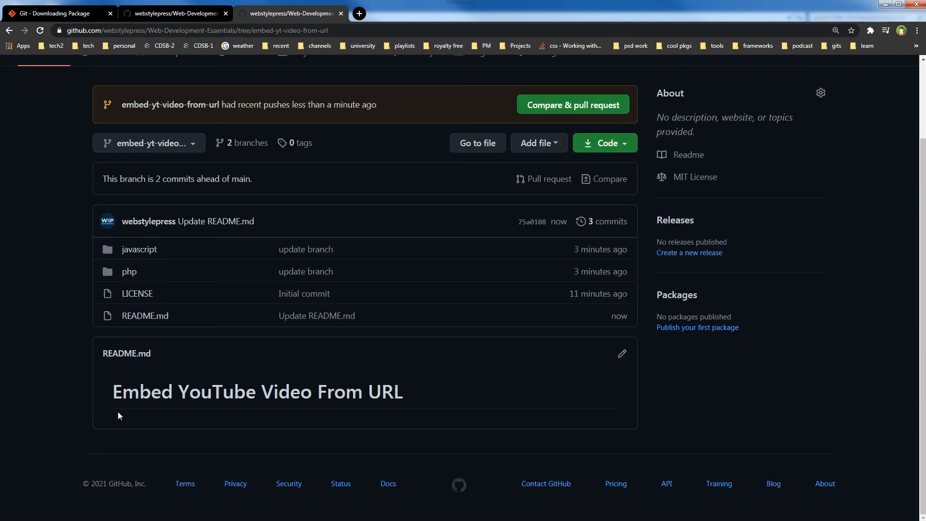
triple_click(256, 391)
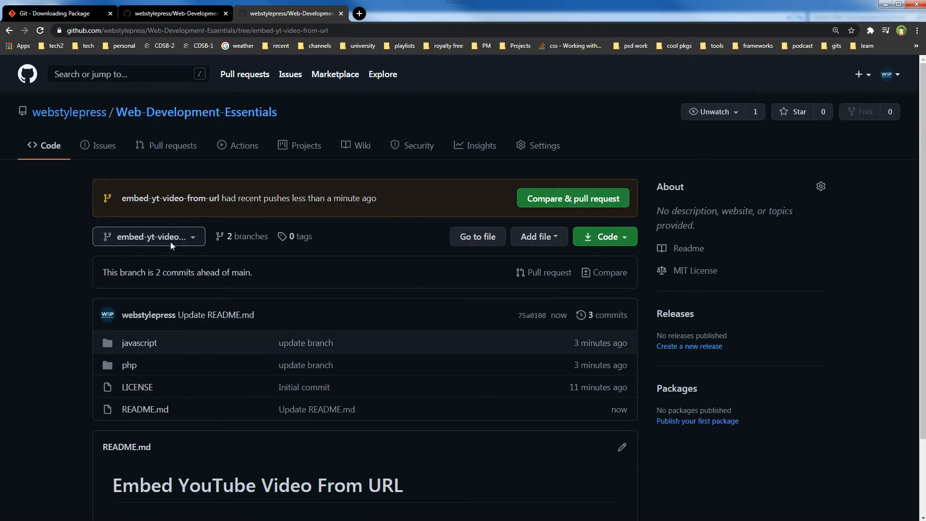
click(148, 236)
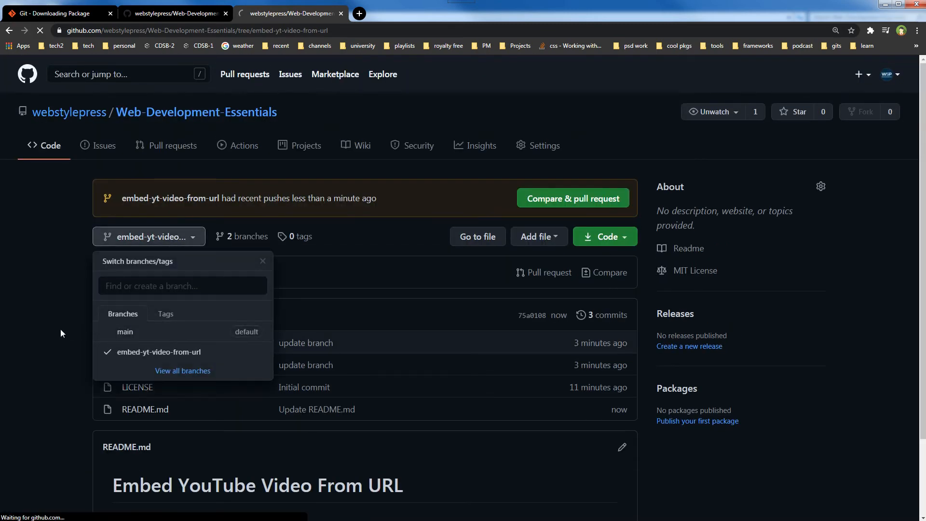
click(126, 332)
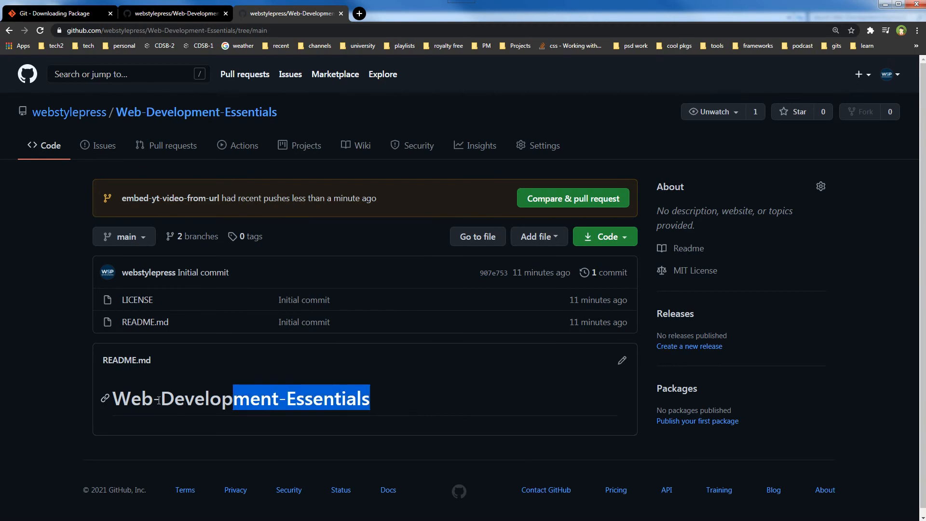
click(123, 236)
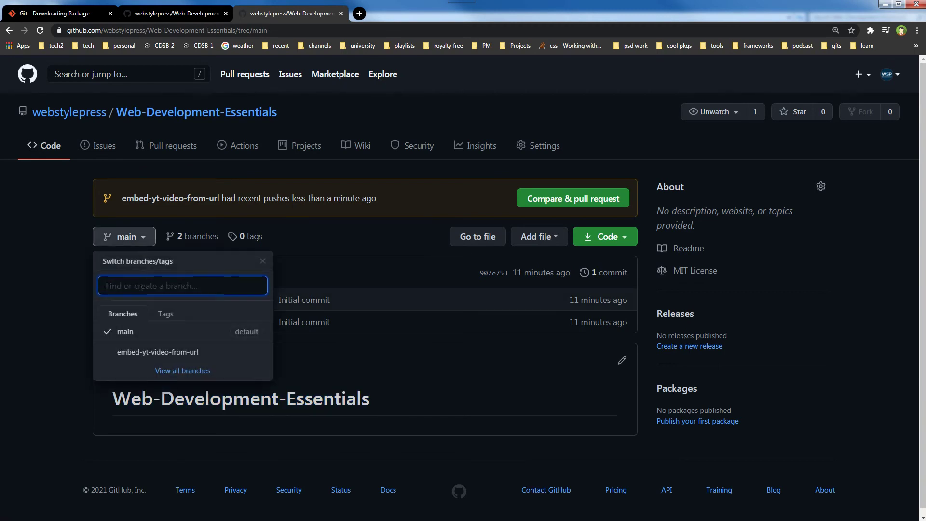
click(157, 351)
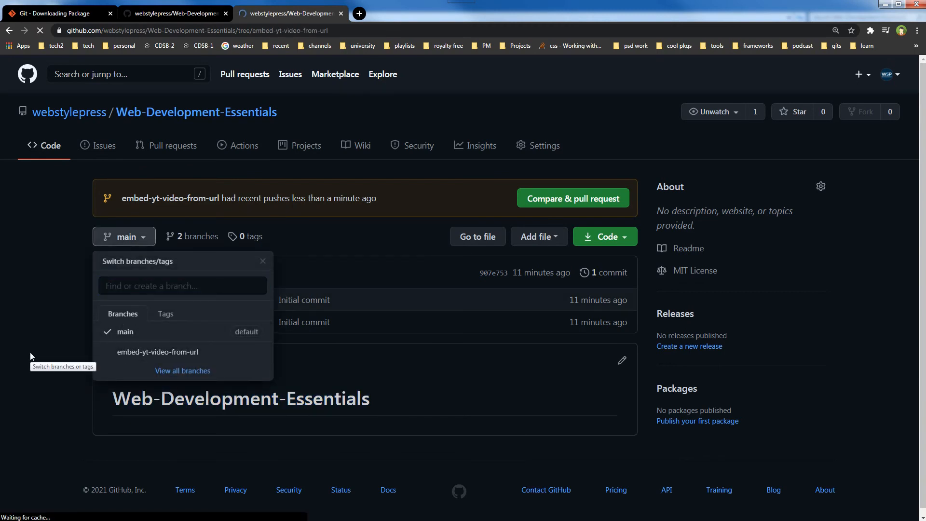
click(156, 351)
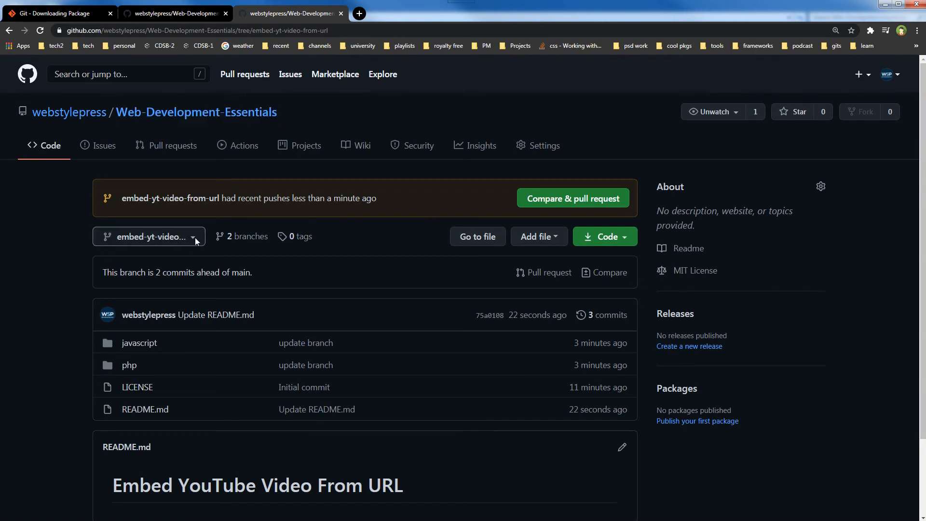
click(148, 236)
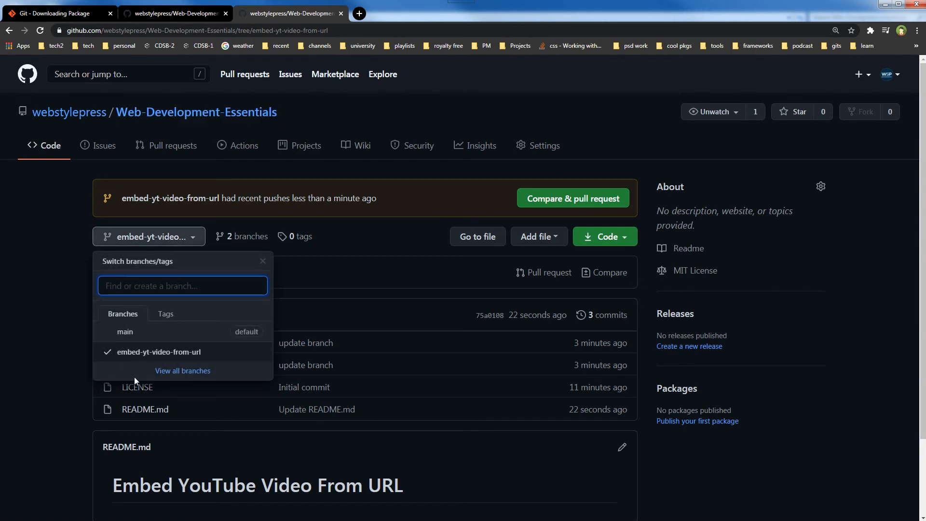
mouse_move(133, 344)
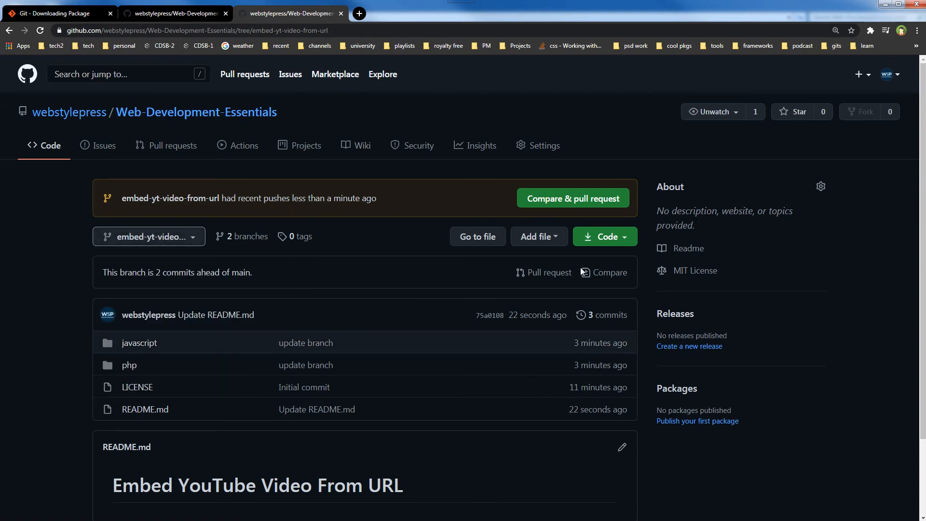
click(605, 236)
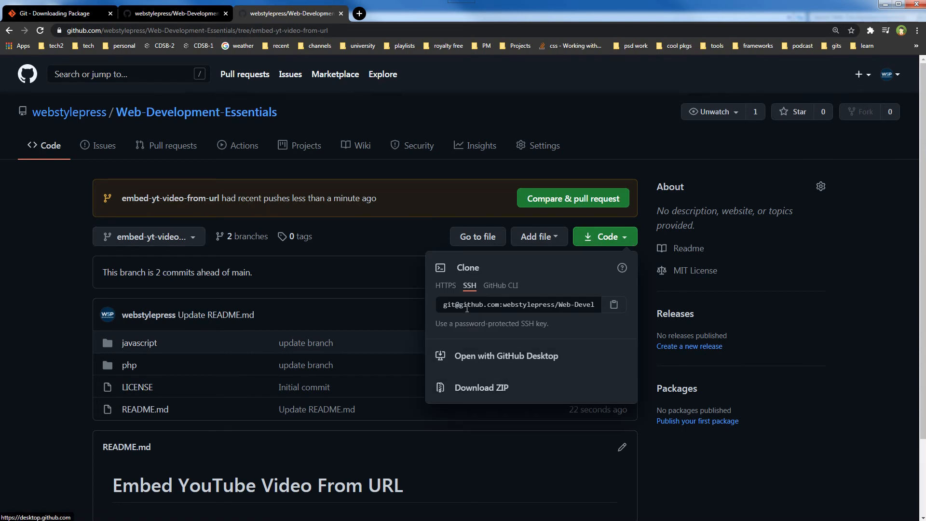
click(446, 286)
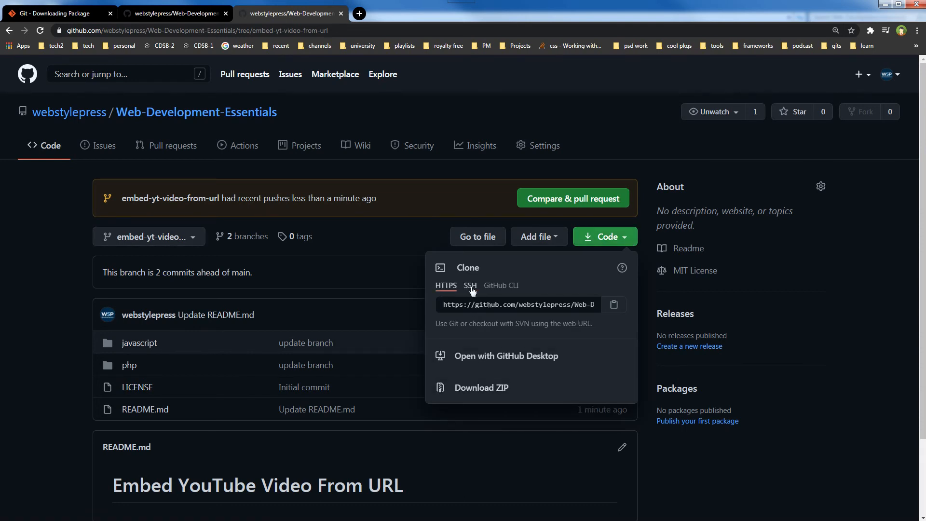
click(470, 284)
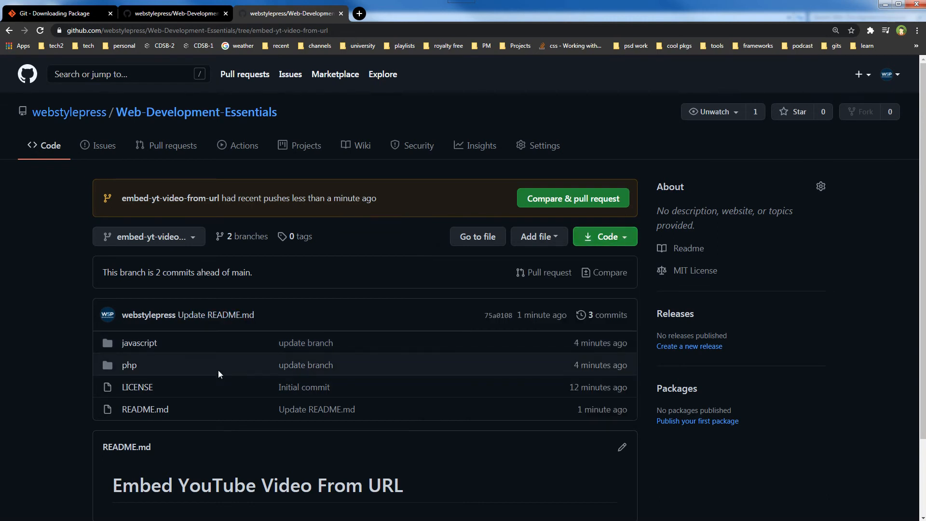
mouse_move(335, 355)
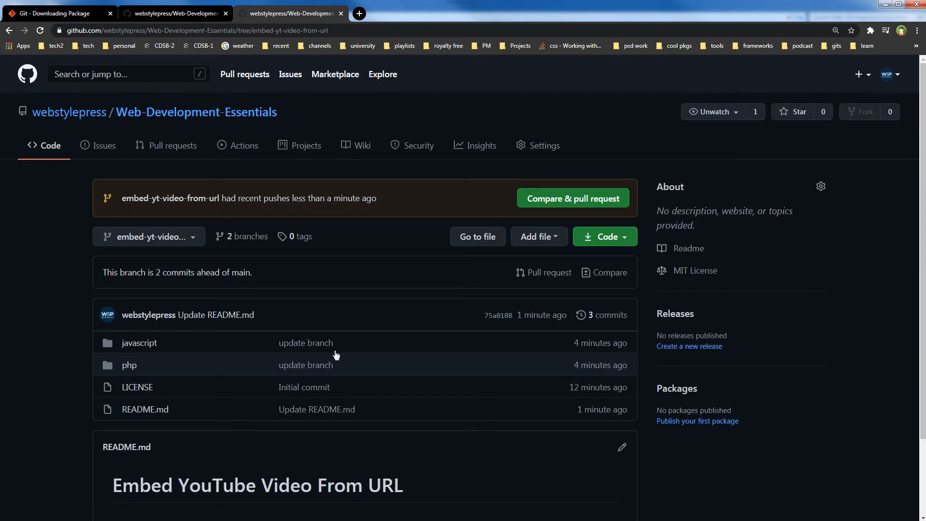
click(605, 236)
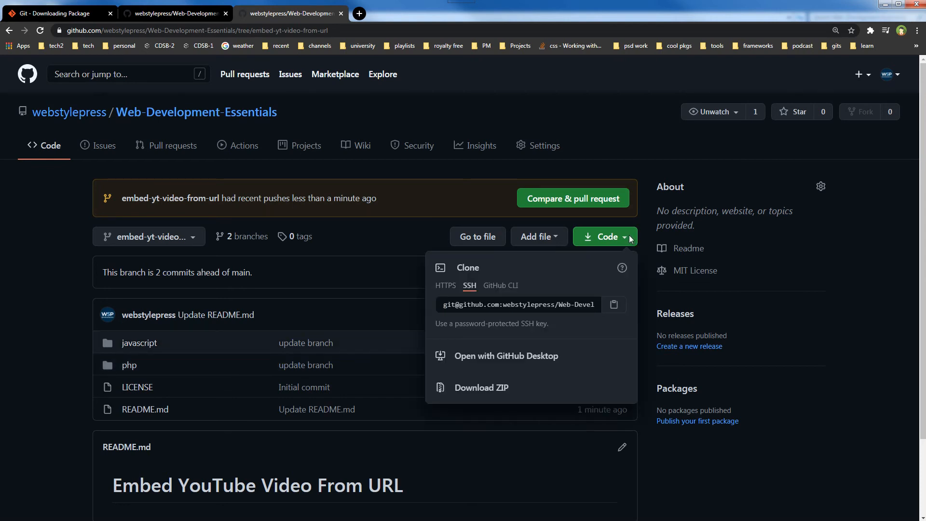
mouse_move(623, 251)
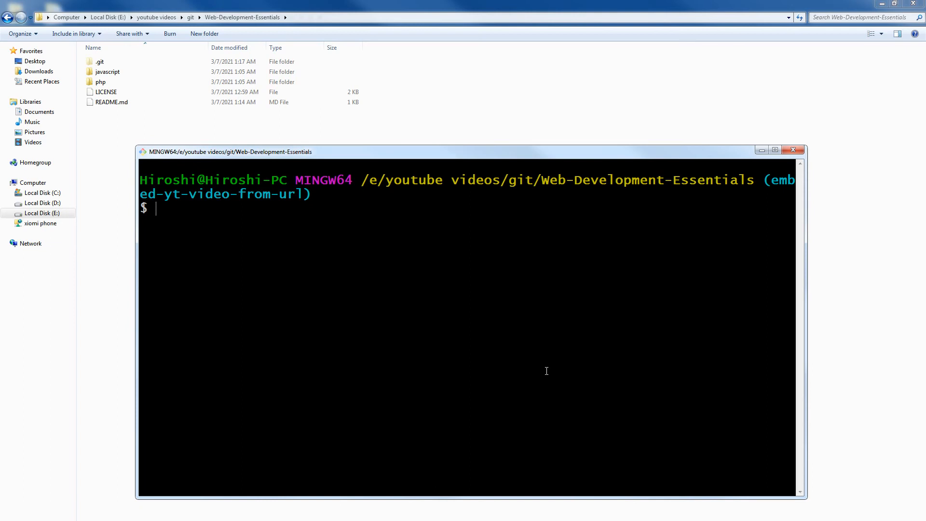
mouse_move(527, 371)
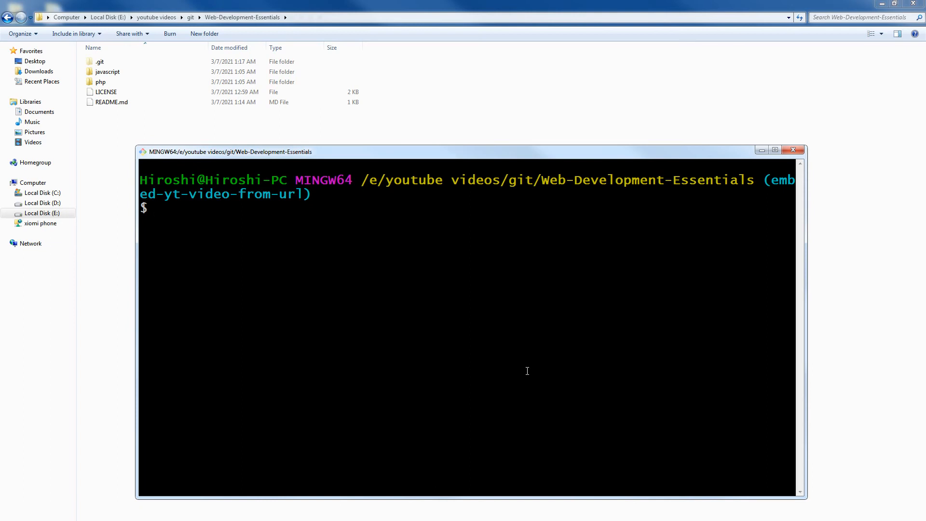
Bring the repository folder forward and enter its php folder holding embed.php.
click(101, 81)
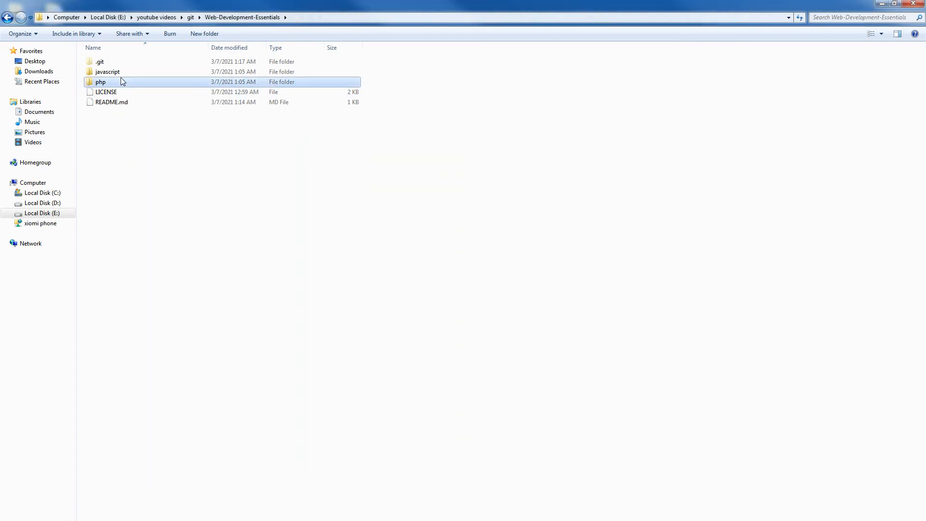
double_click(100, 81)
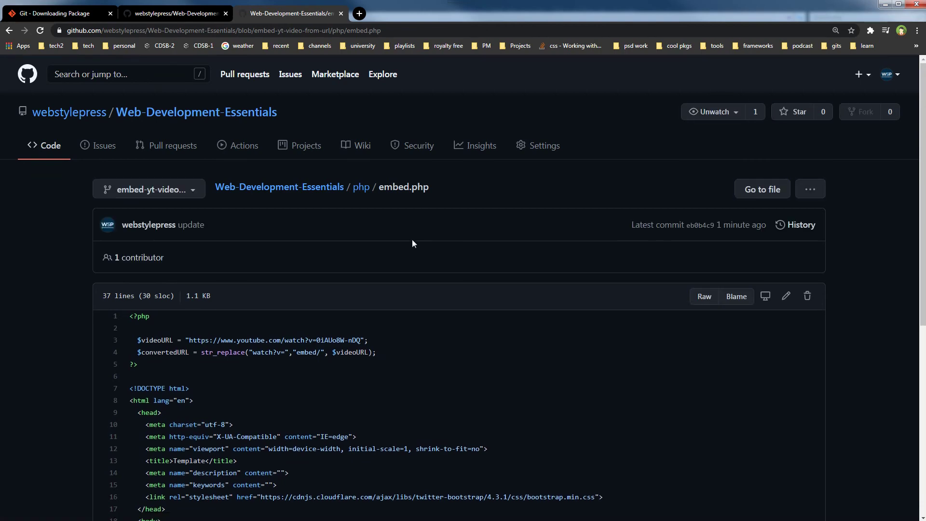
scroll(down, 3)
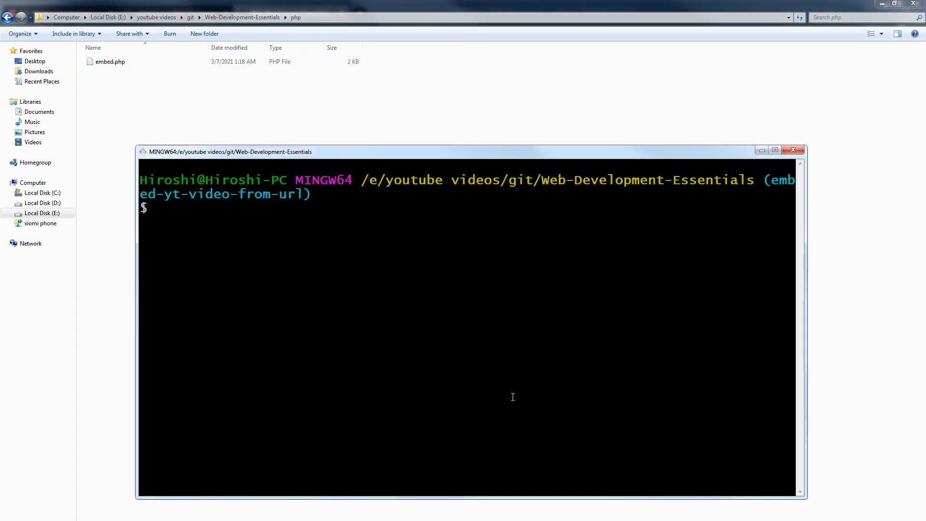
Run git branch and git status to confirm php/embed.php modified on embed-yt-video-from-url, then close Git Bash.
text(git branch)
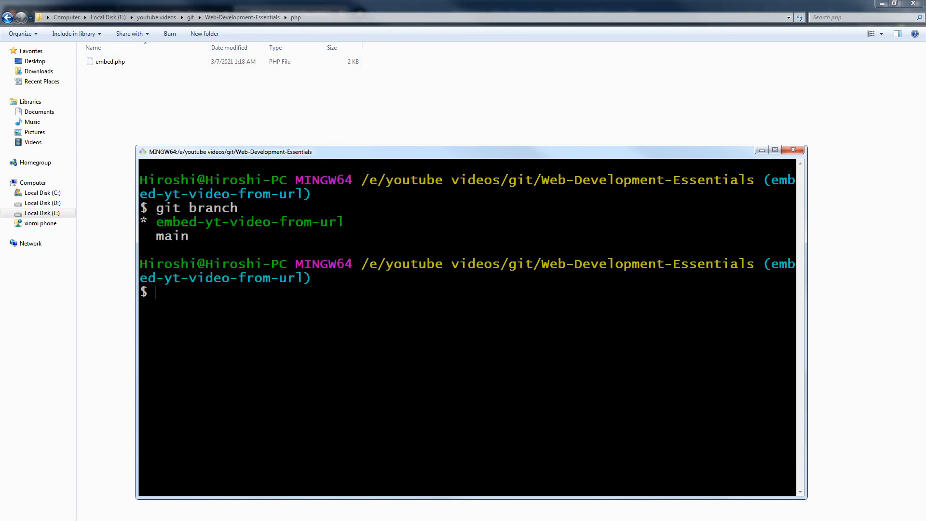
mouse_move(346, 333)
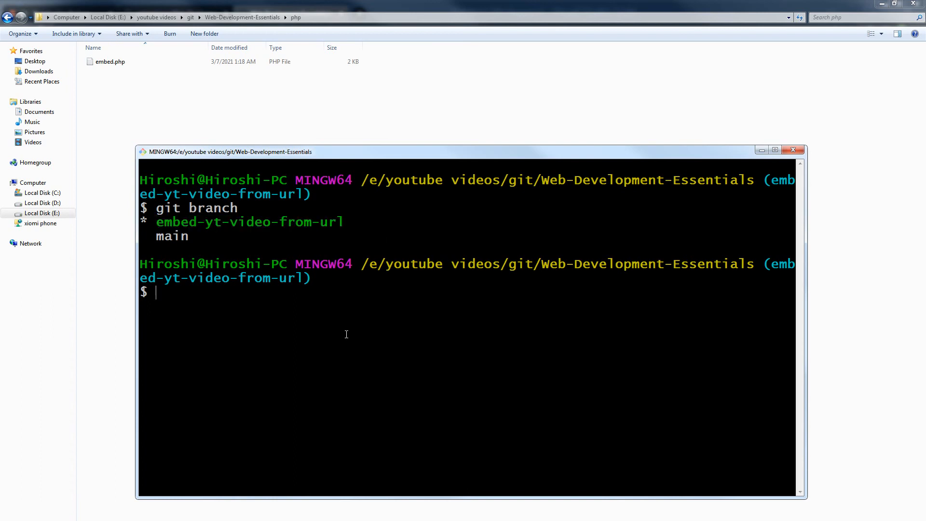
text(git st)
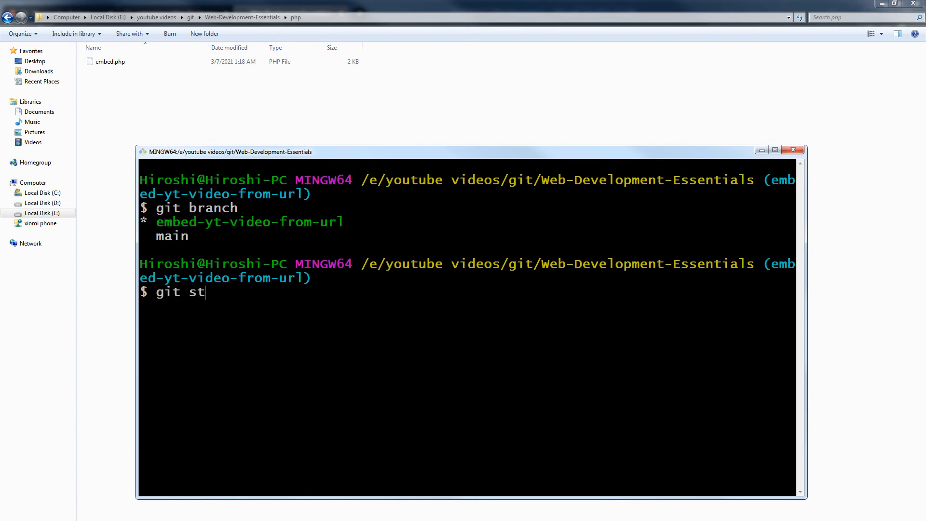
key(Enter)
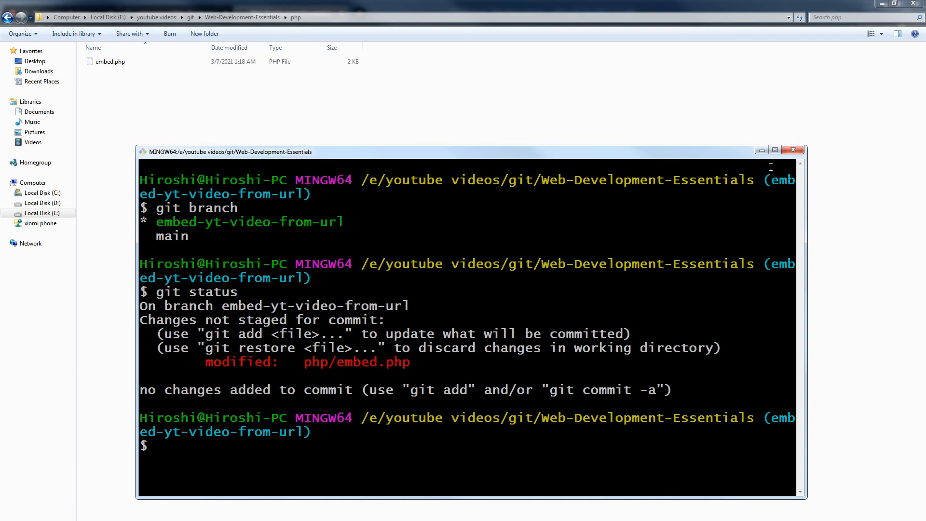
click(249, 21)
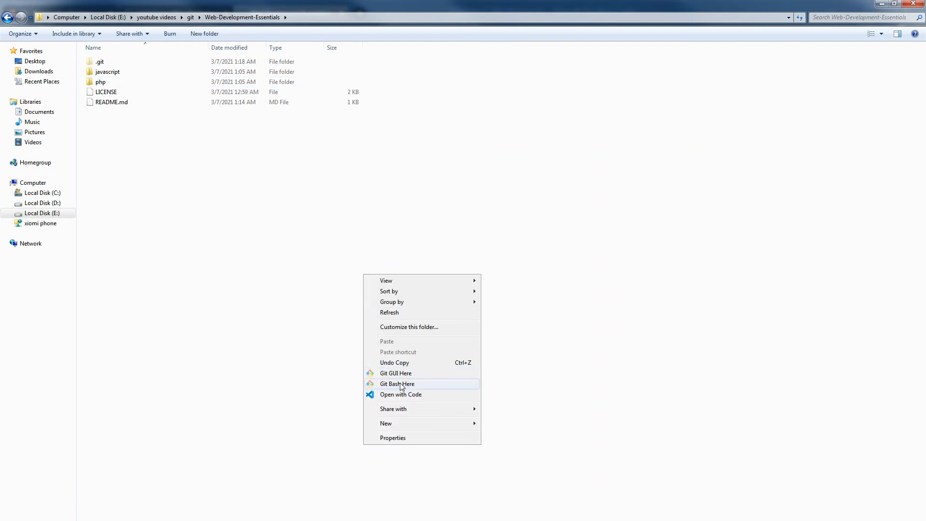
In Git GUI, stage php/embed.php and commit it with the message 'update'.
click(397, 384)
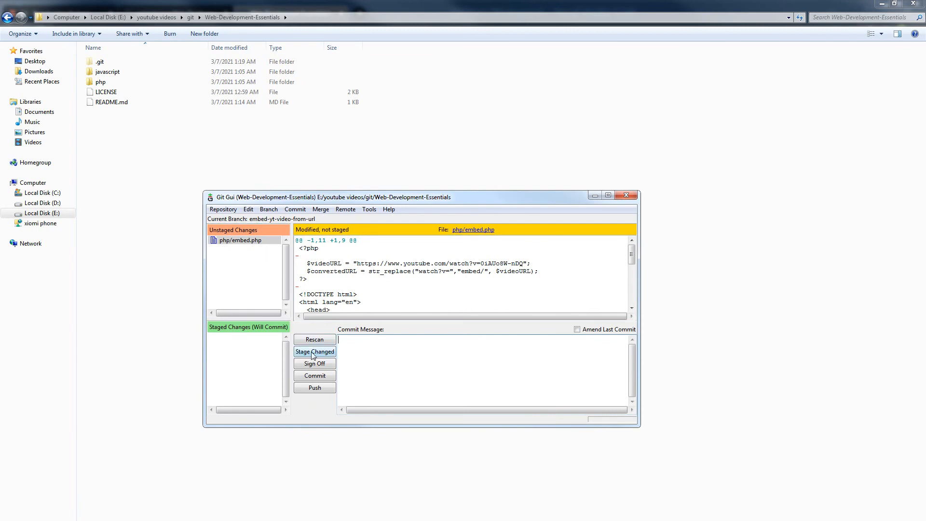
click(314, 351)
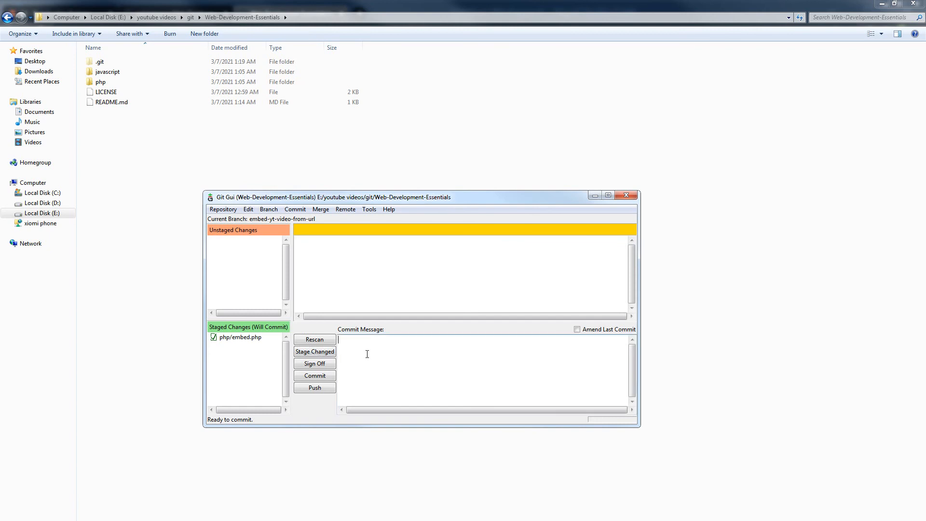
text(update)
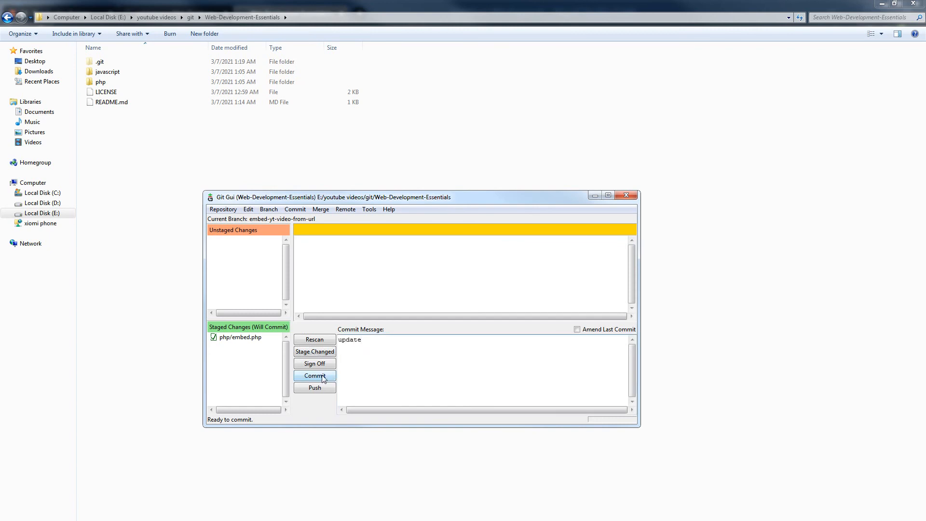
click(314, 388)
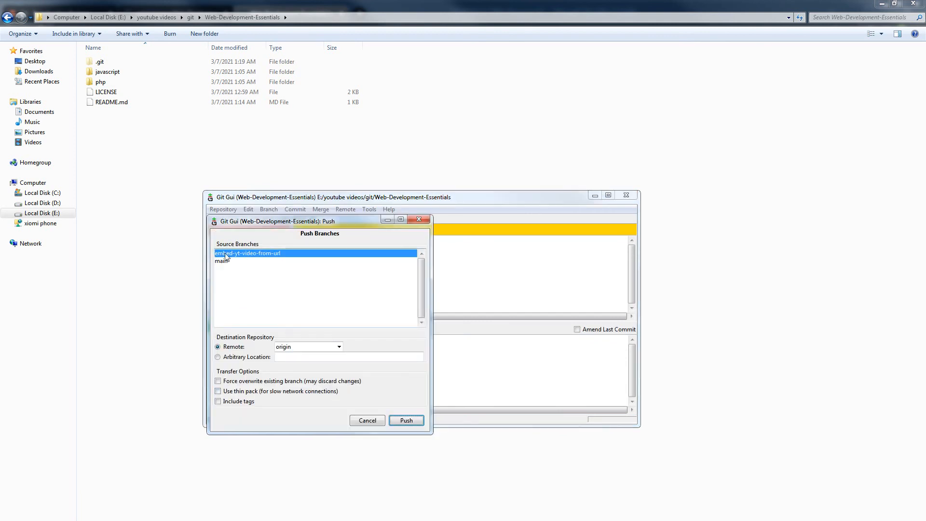
Push embed-yt-video-from-url to origin and dismiss the successful push report.
click(406, 420)
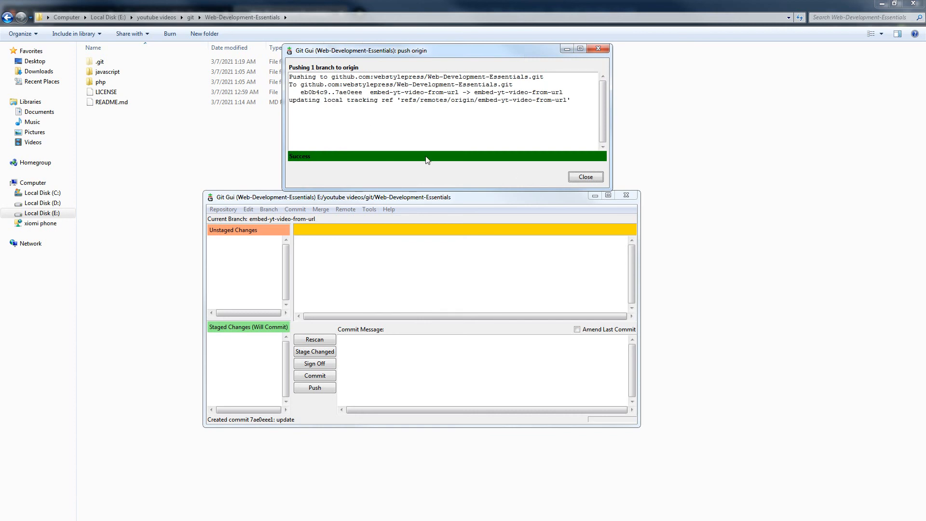
click(586, 177)
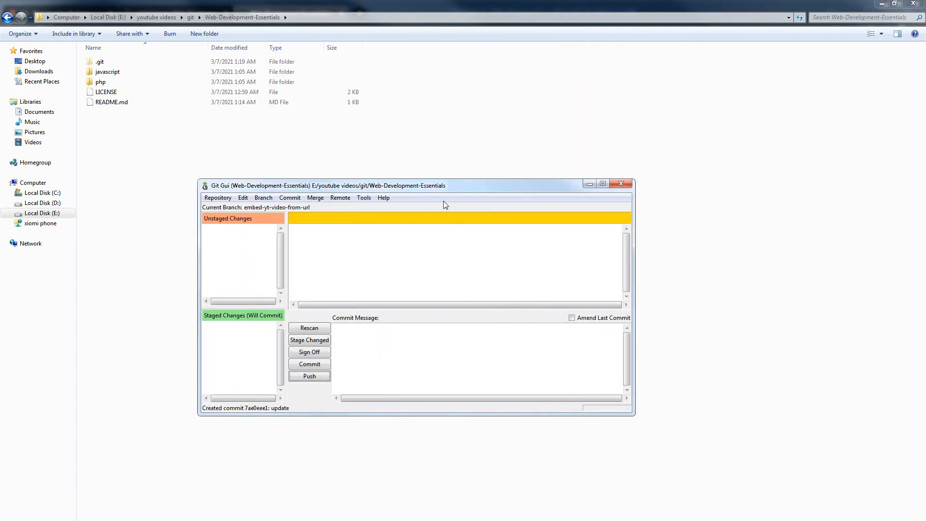
drag(446, 185, 460, 193)
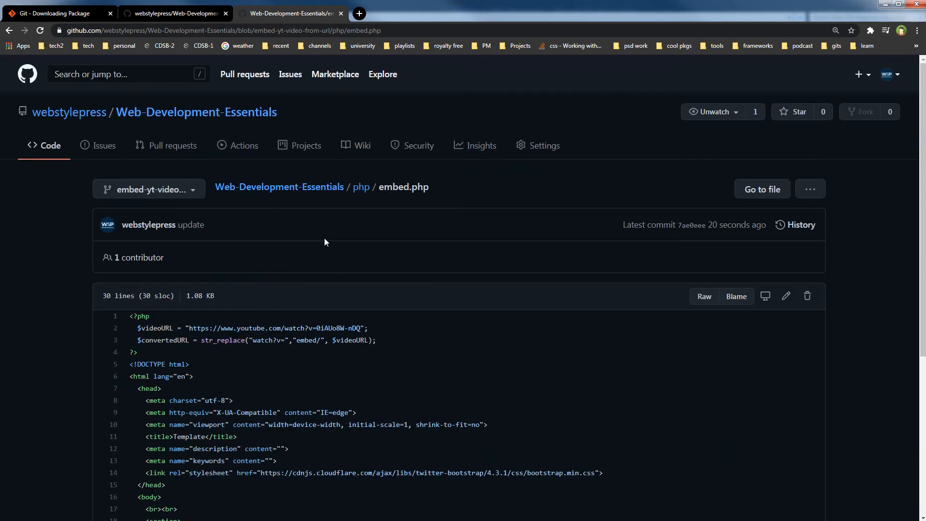
mouse_move(331, 231)
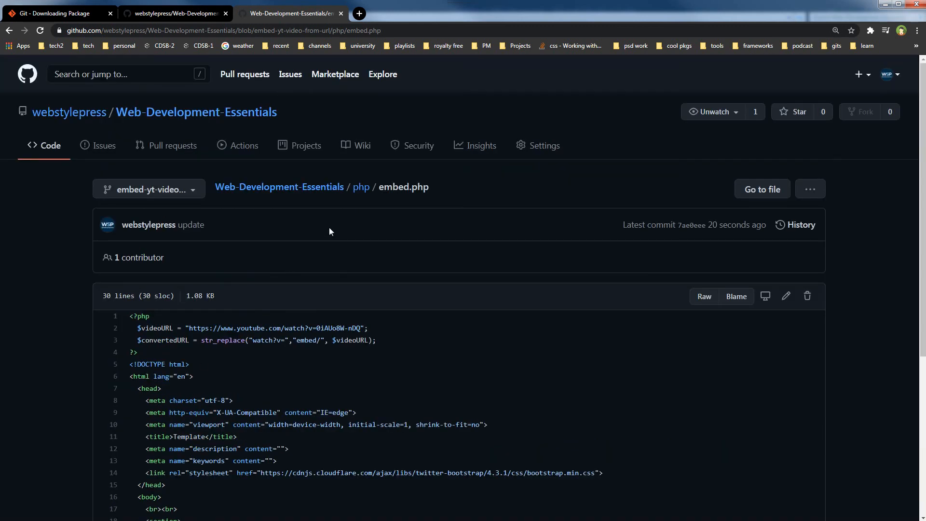
mouse_move(344, 195)
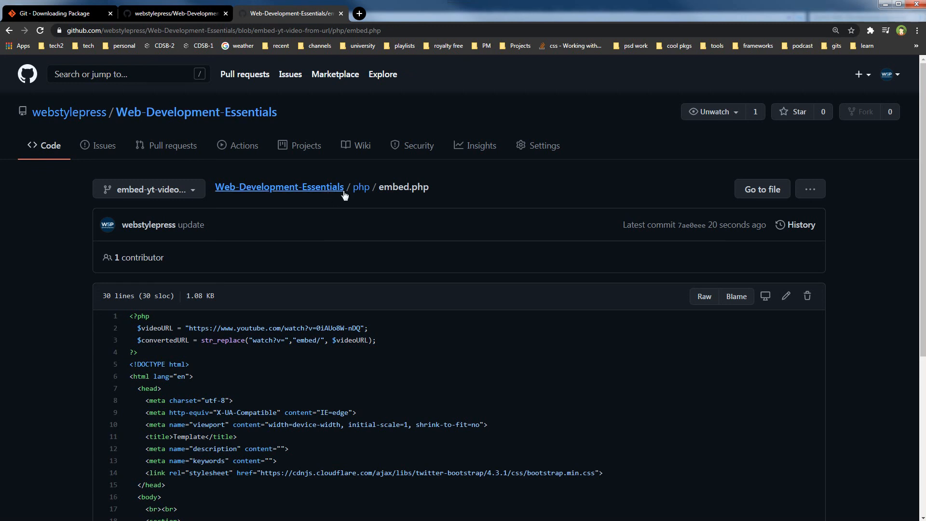
Return from embed.php to the repository's branch file list and select the page address.
click(278, 187)
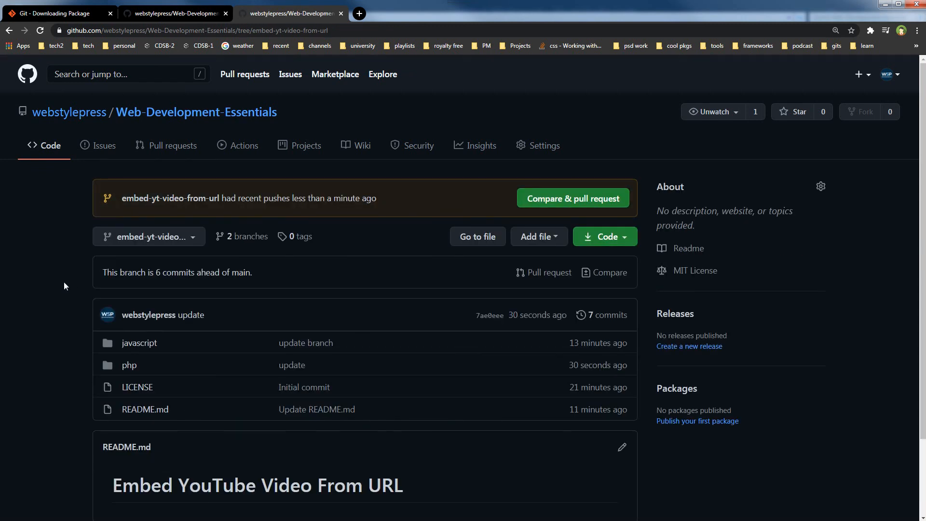
mouse_move(56, 283)
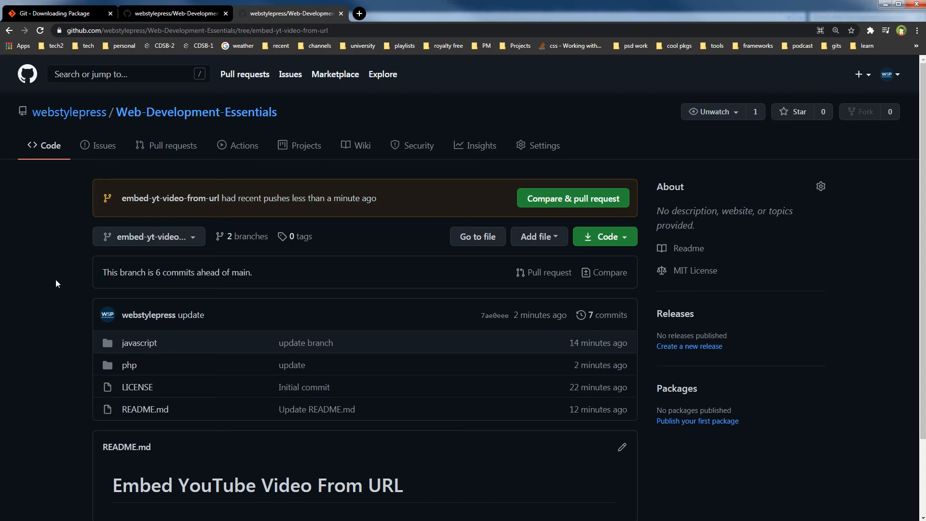
mouse_move(324, 52)
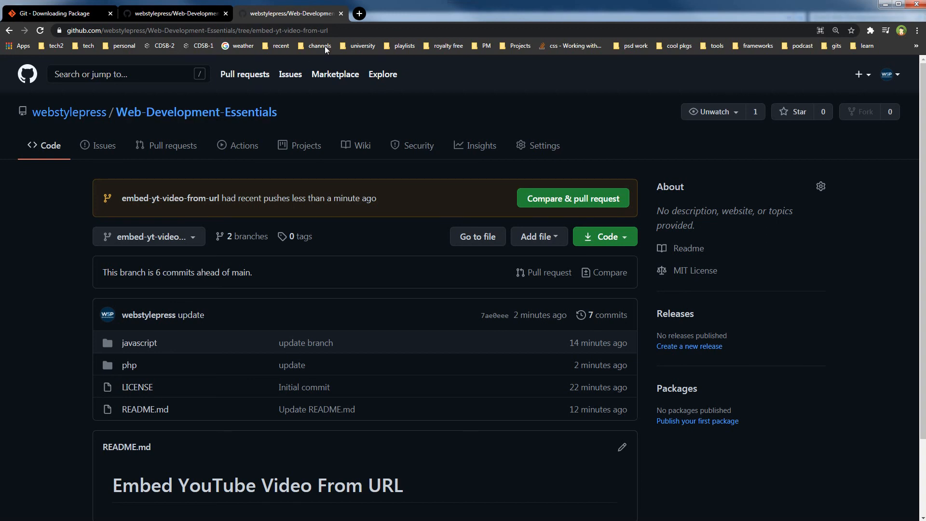
click(207, 30)
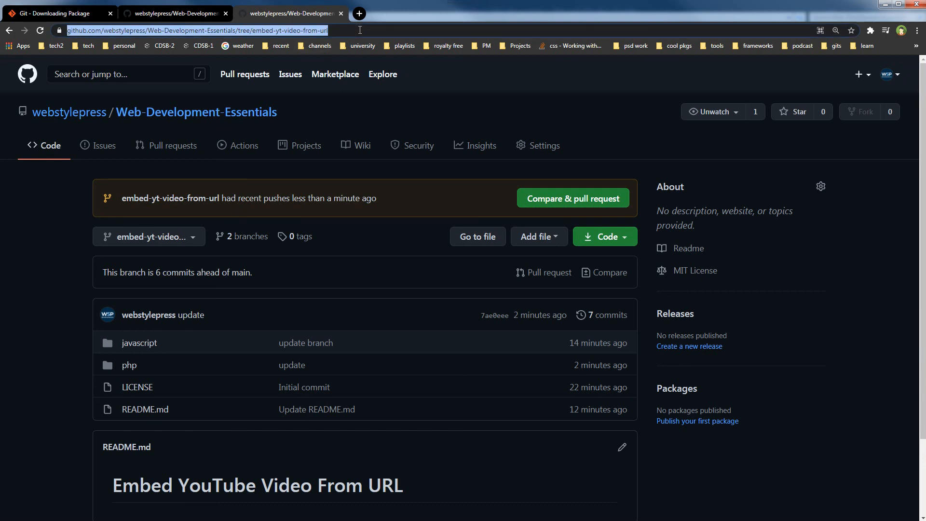